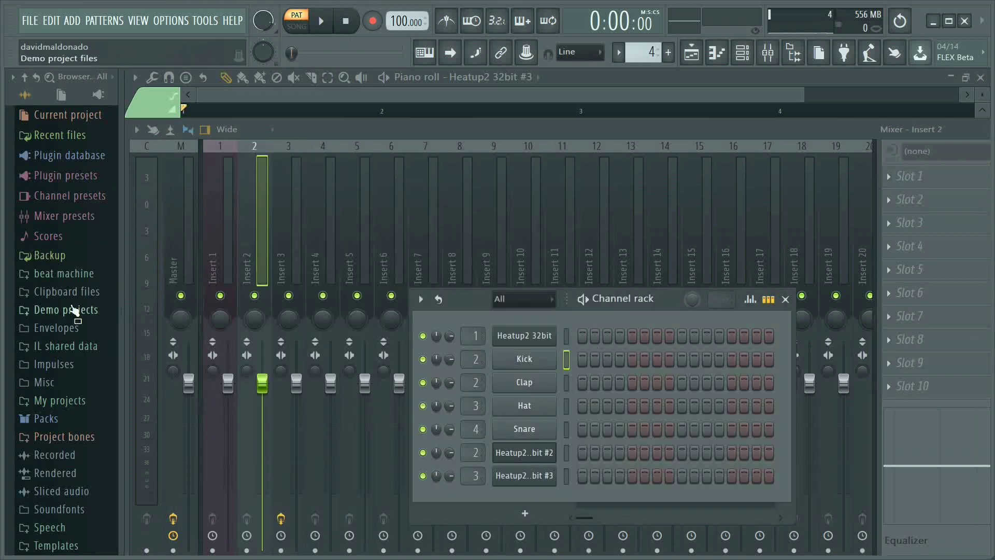
Step: Browse beat machine > bulletproof > Claps and load Perc Clap onto the Kick channel
left_click(63, 272)
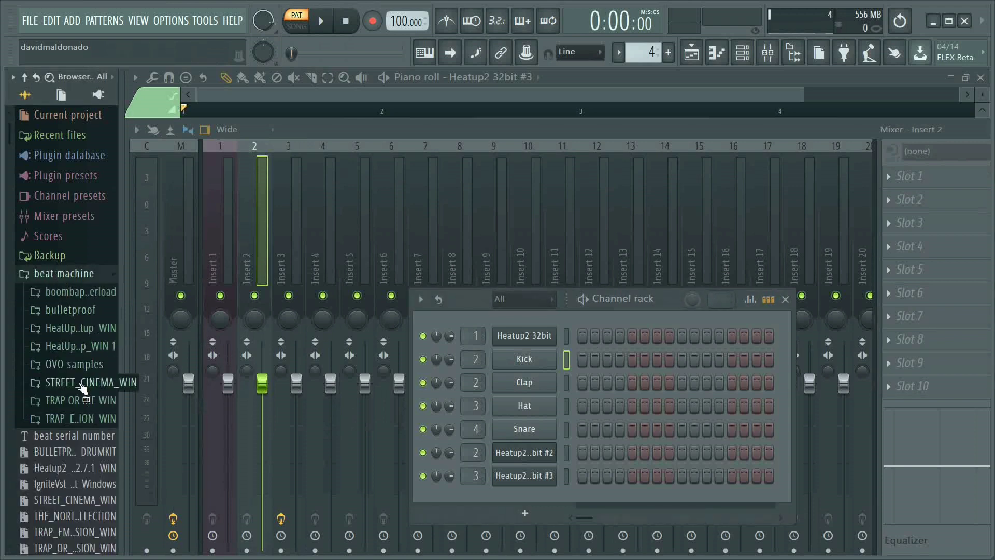
mouse_move(83, 367)
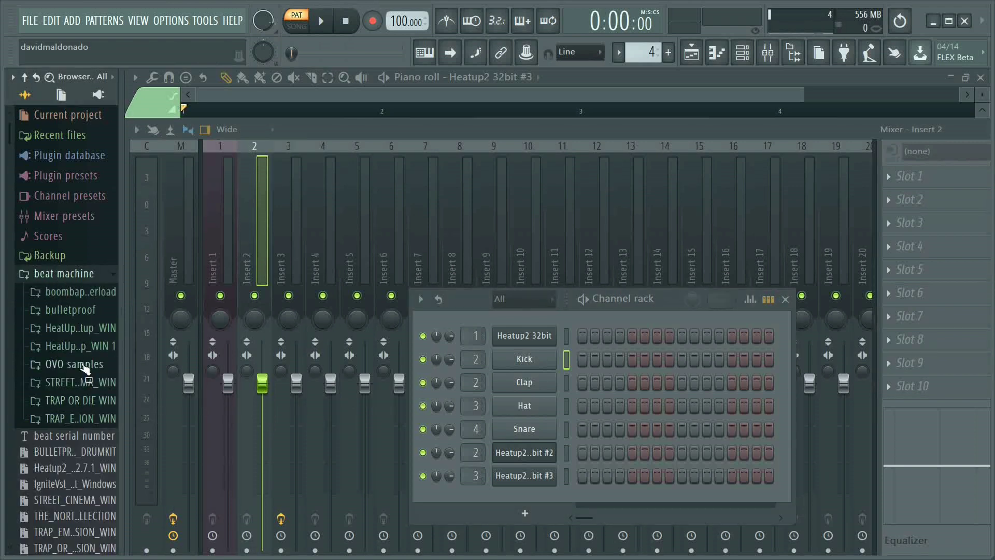
left_click(74, 363)
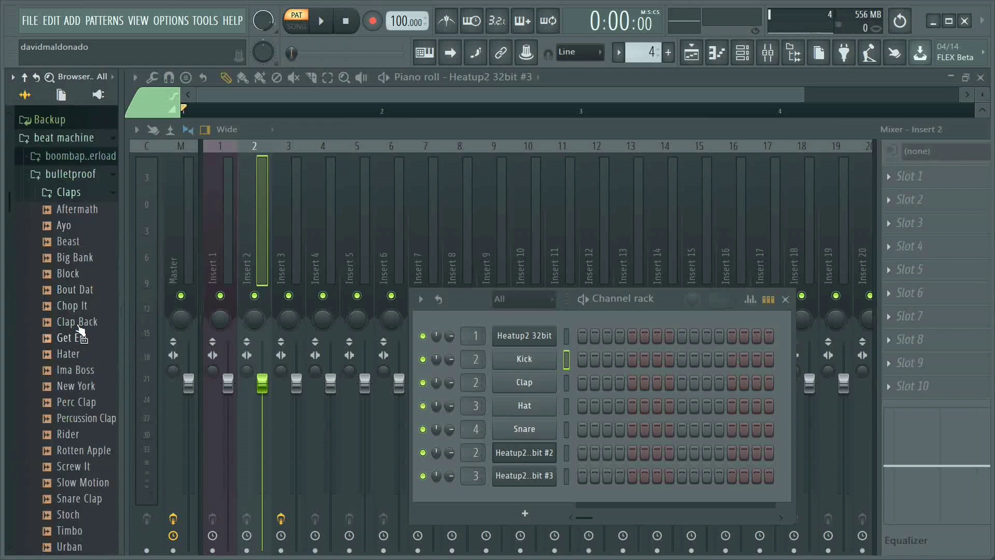
double_click(67, 241)
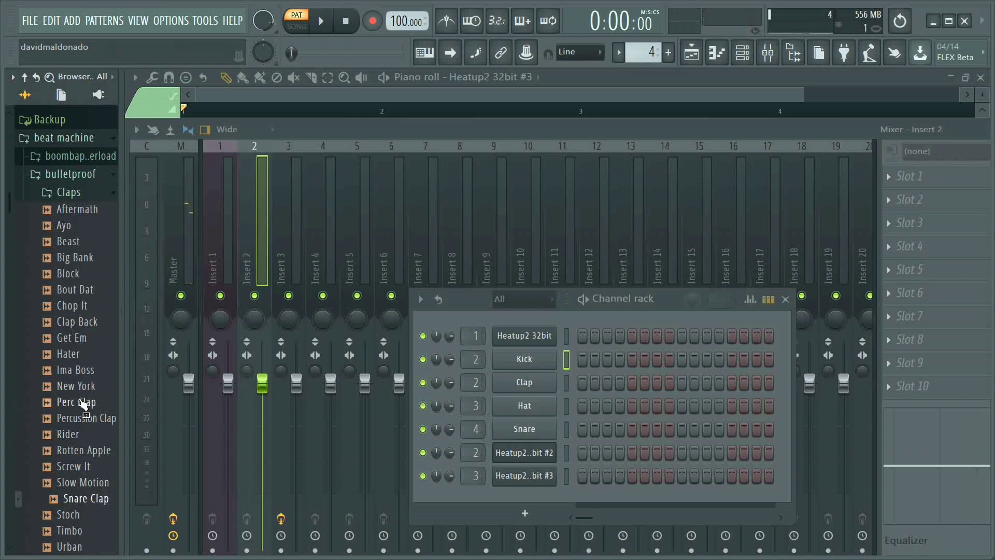
left_click_drag(76, 402, 257, 419)
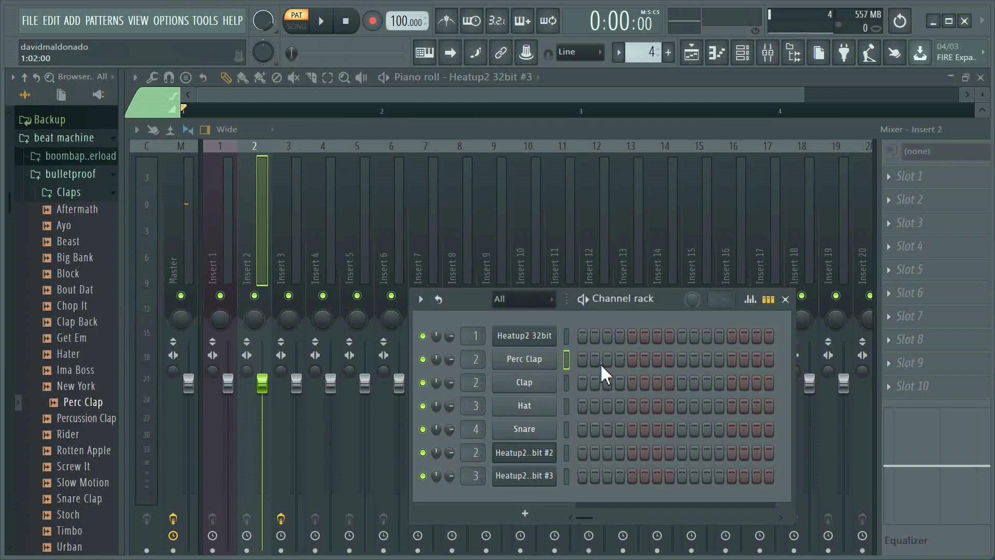
mouse_move(398, 46)
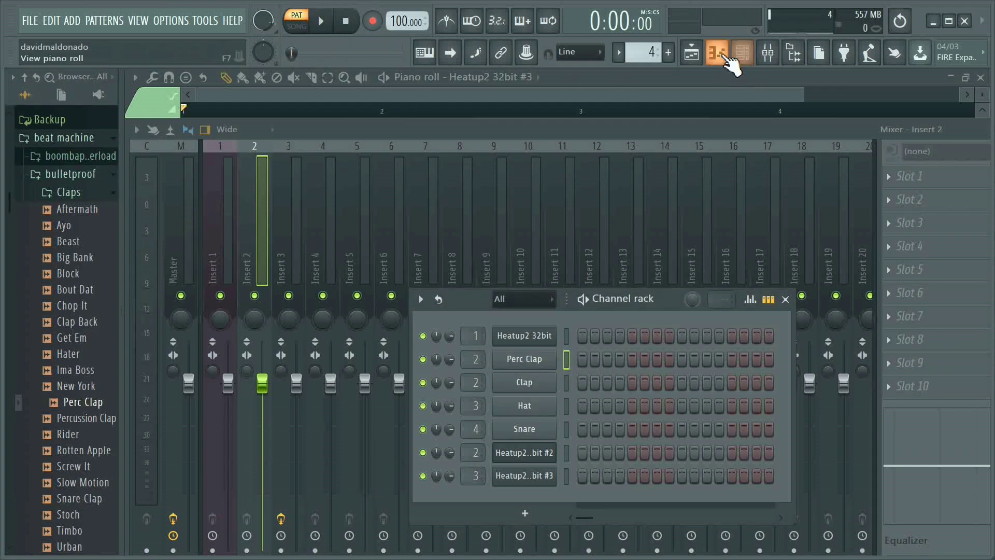
Step: Place the chorus pattern on Track 2 and the drums pattern on Track 3 in the Playlist
left_click(717, 53)
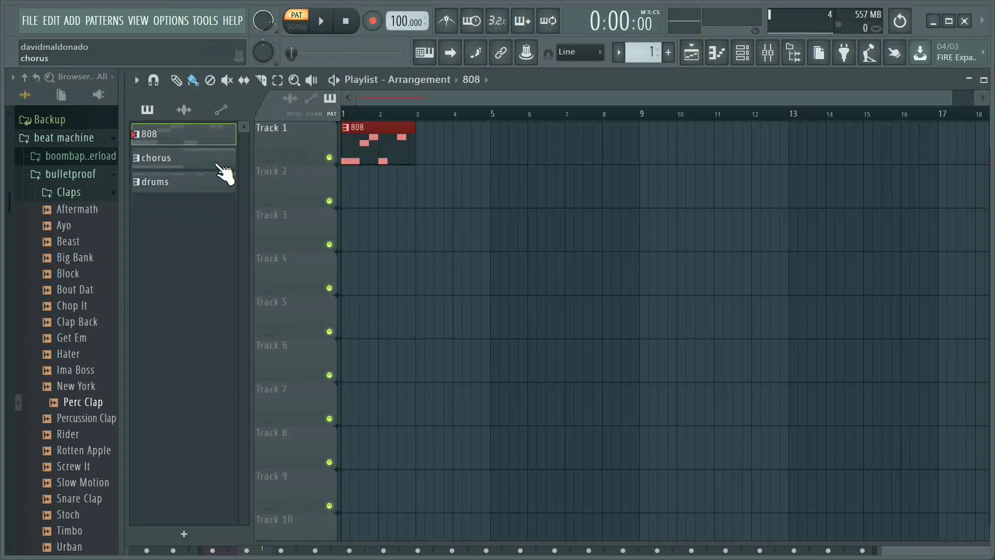
left_click(158, 158)
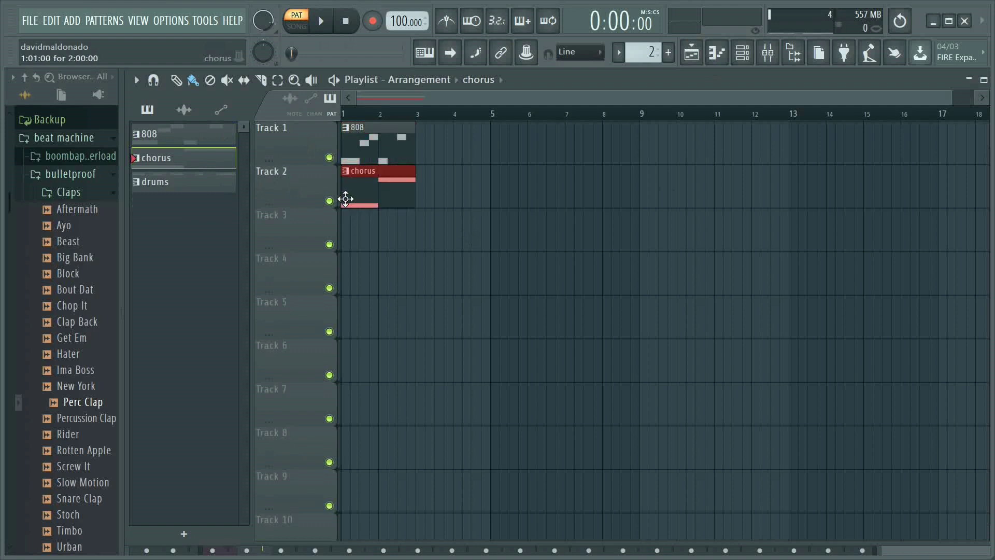
left_click(155, 181)
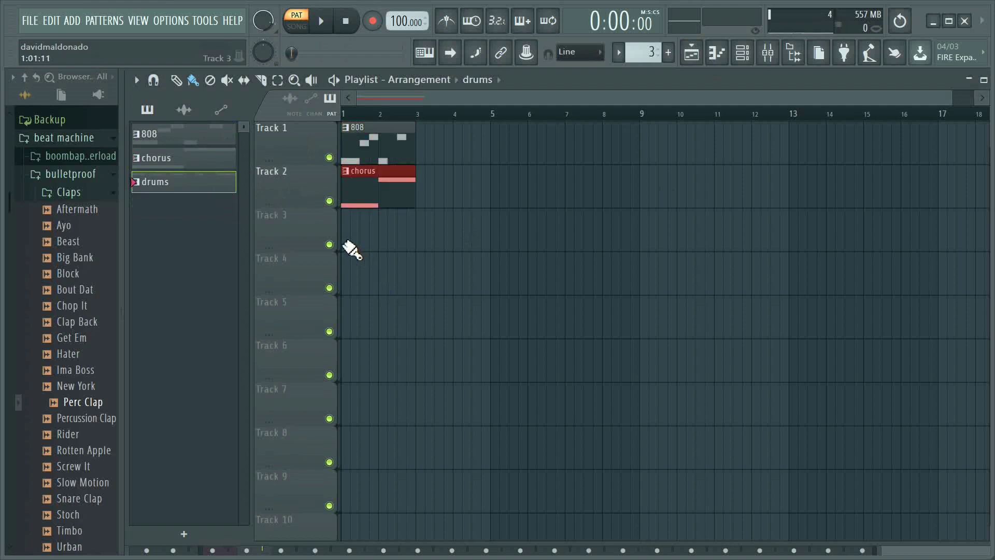
left_click(350, 246)
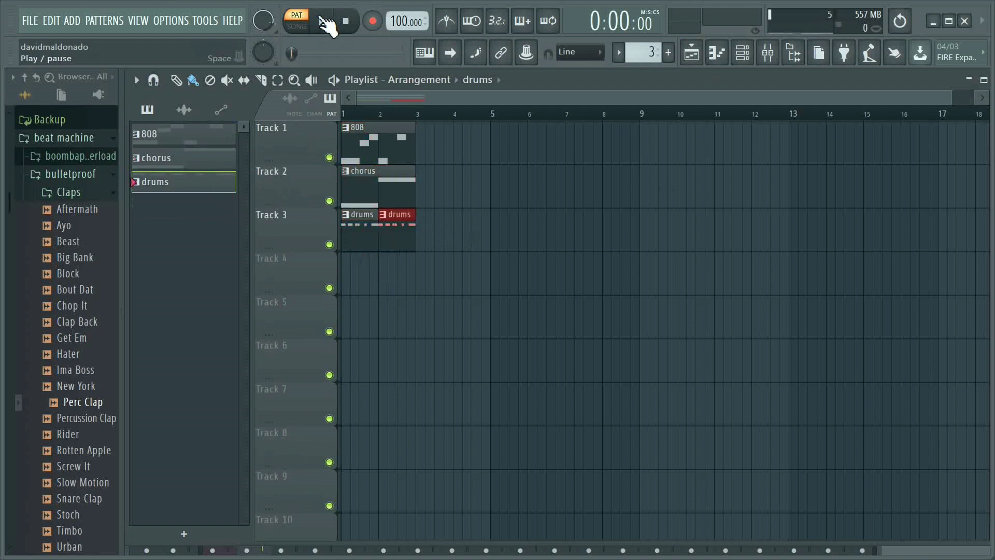
Step: Start playback in Song mode to hear the three-track arrangement
left_click(322, 21)
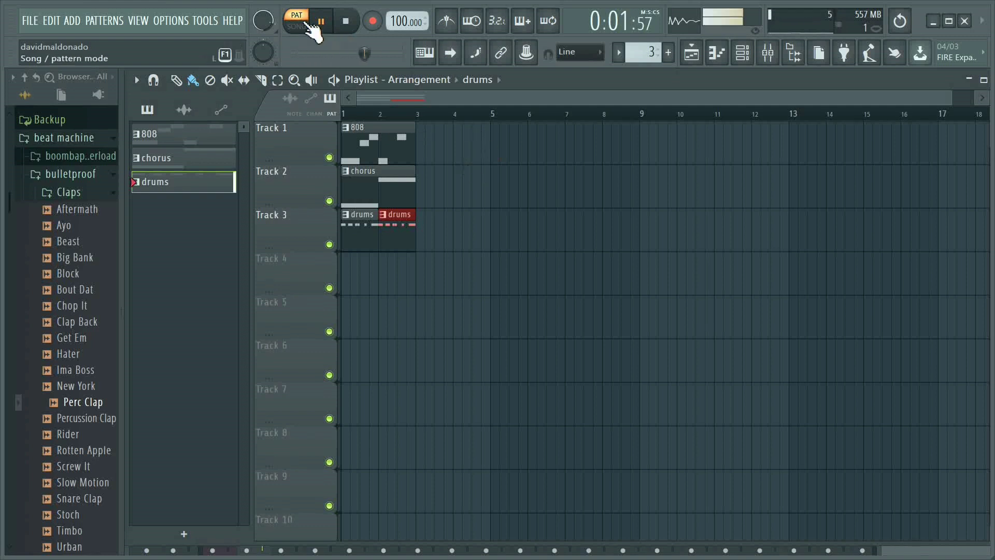
left_click(295, 27)
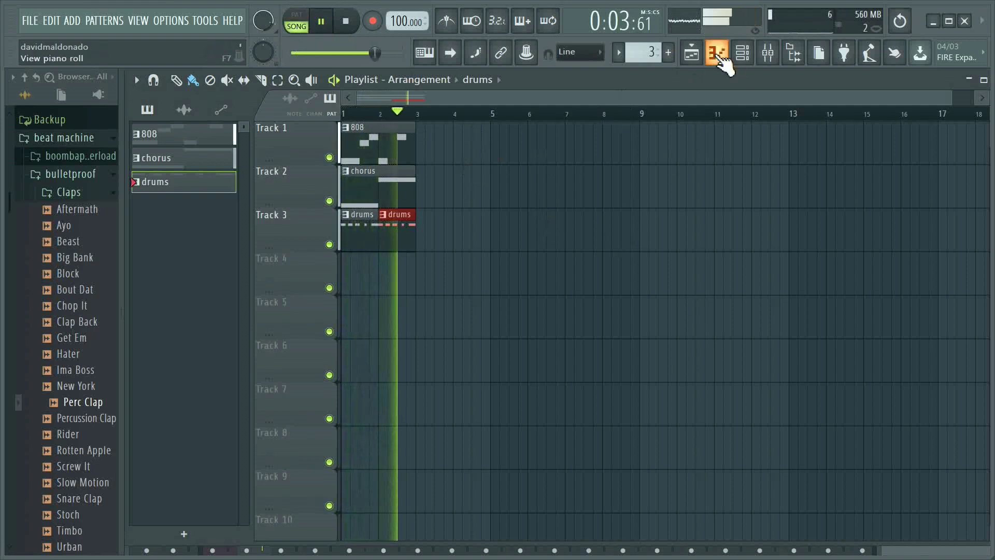
left_click(742, 53)
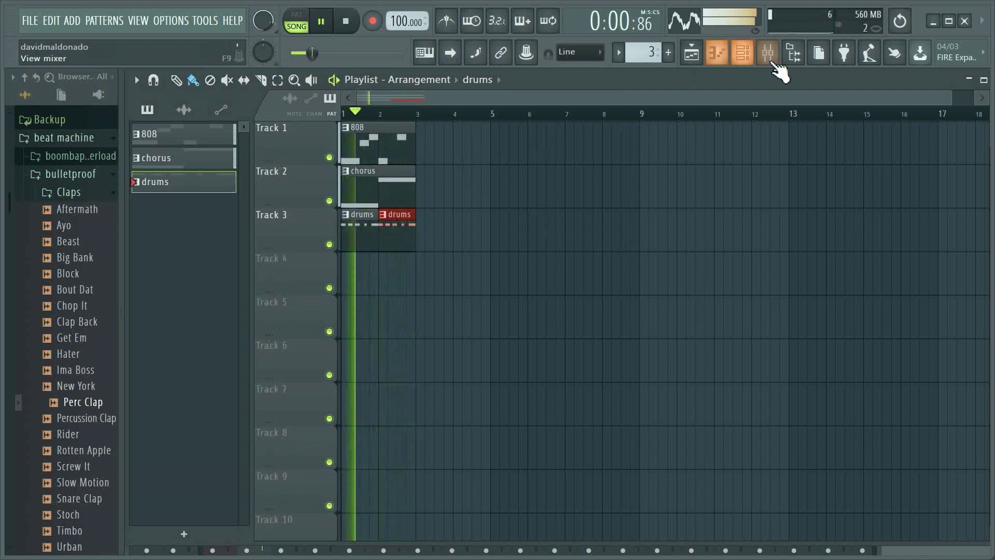
Step: Pull the Insert 1 volume fader down in the Mixer during playback
left_click(767, 53)
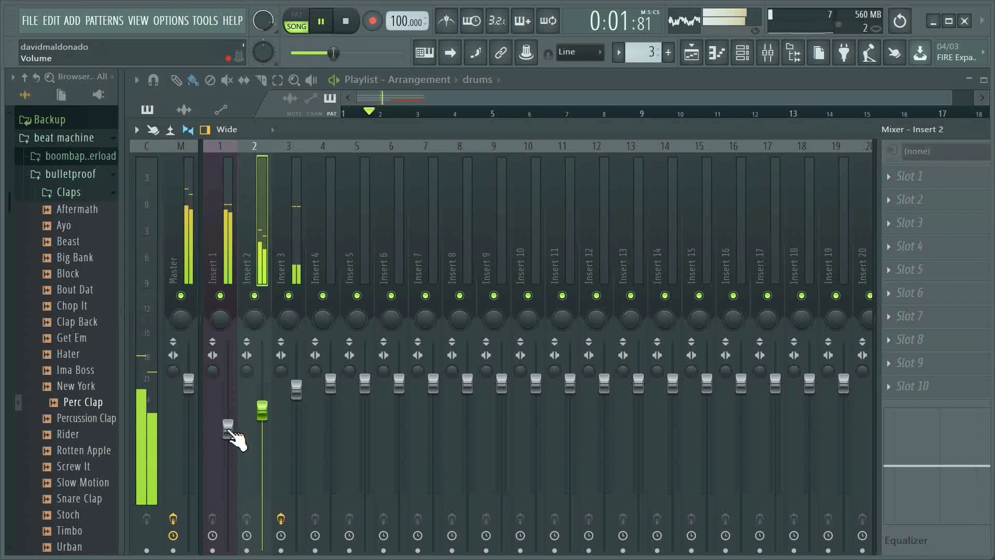
left_click_drag(227, 424, 262, 412)
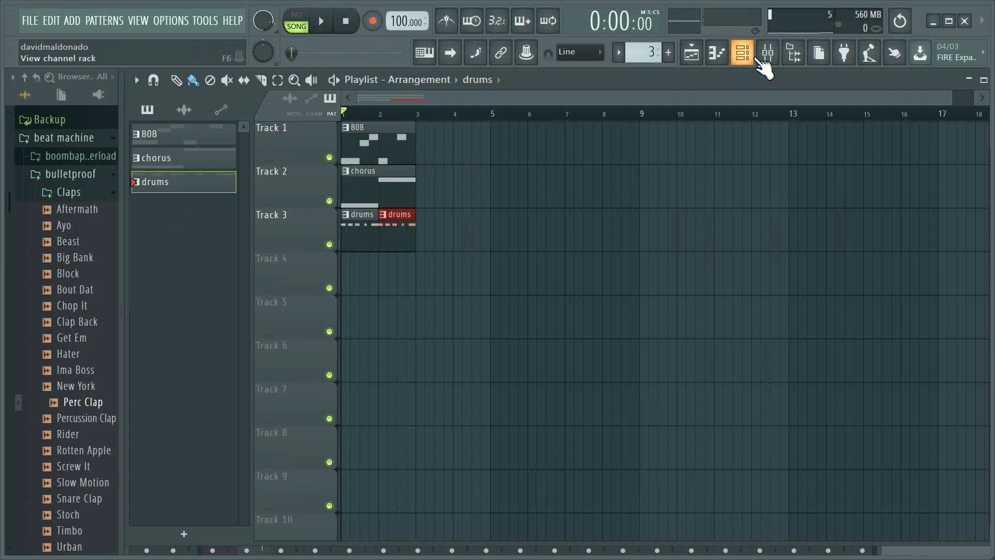
Step: Rename the new Pattern 4 to 'clap' via Rename and color, then start playback
left_click(741, 52)
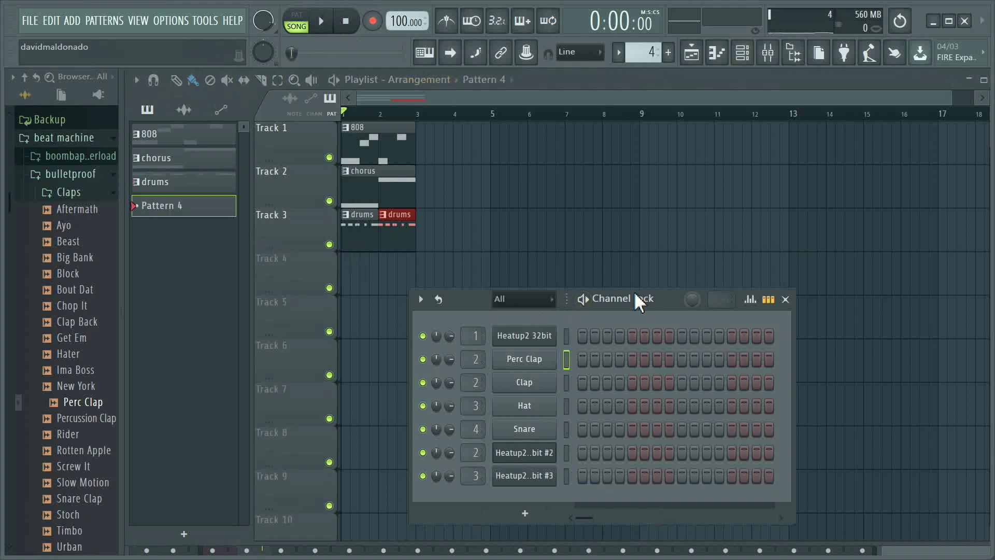
right_click(161, 205)
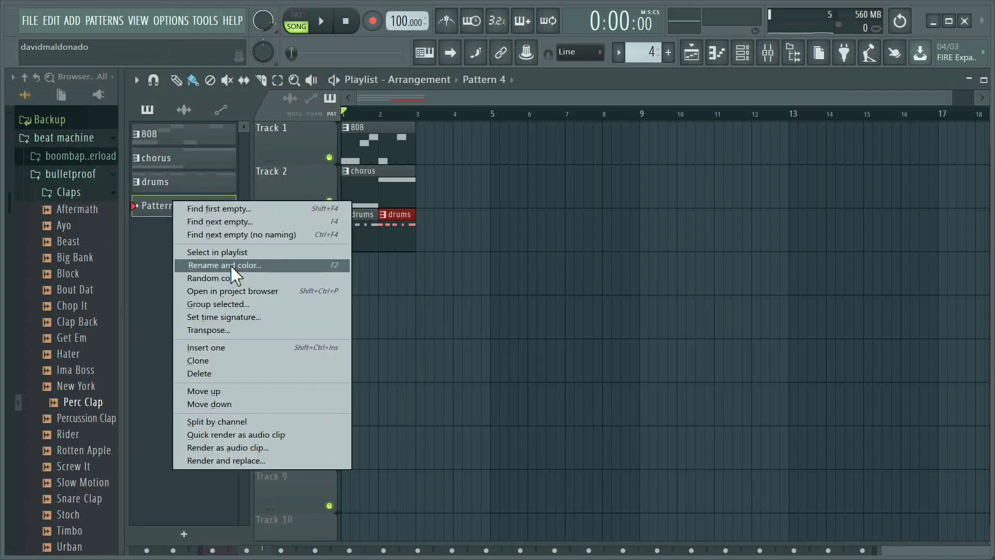
left_click(224, 265)
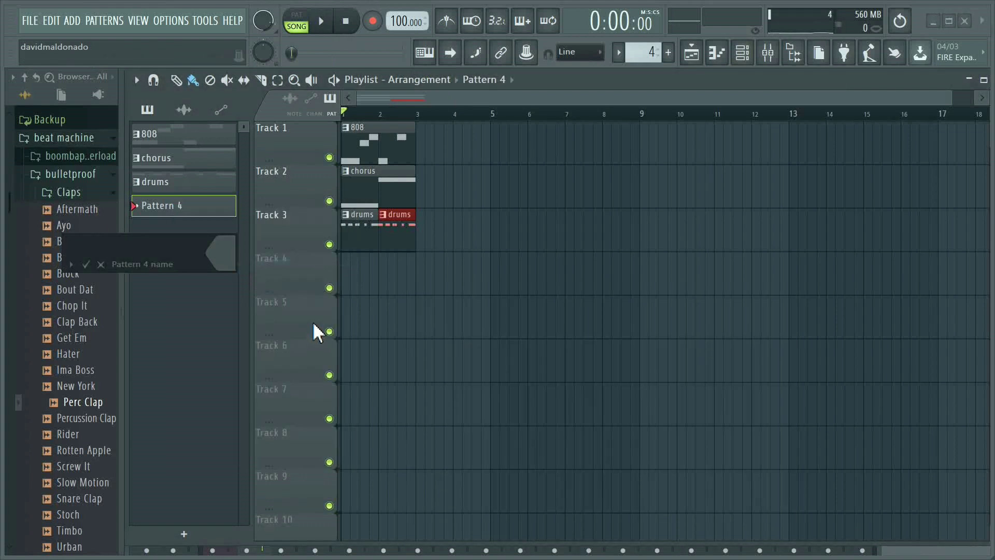
type("cla")
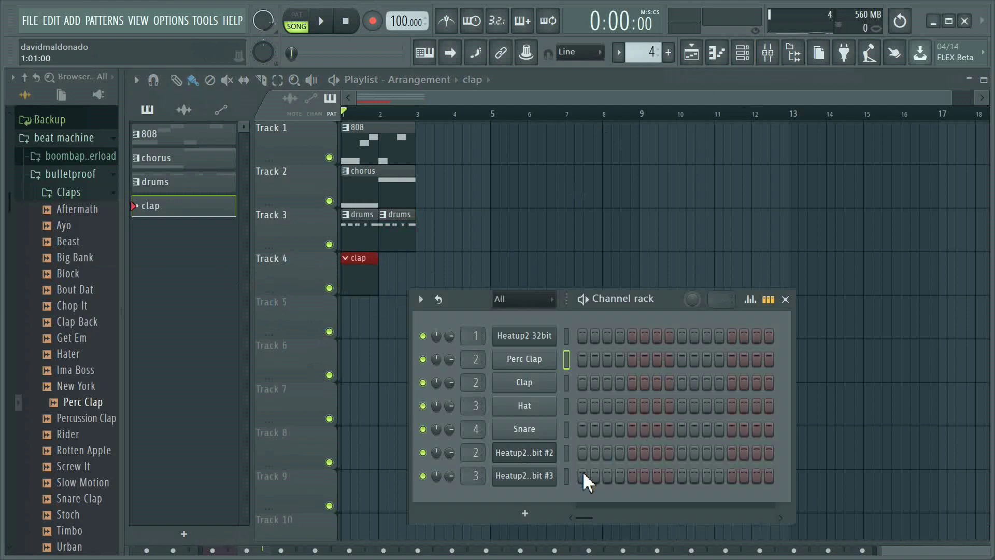
mouse_move(587, 368)
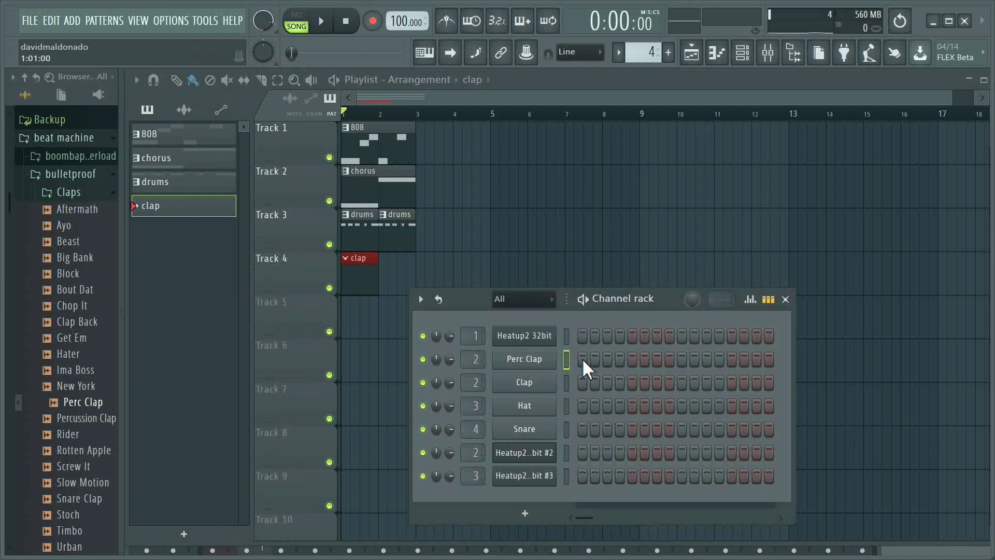
left_click(321, 21)
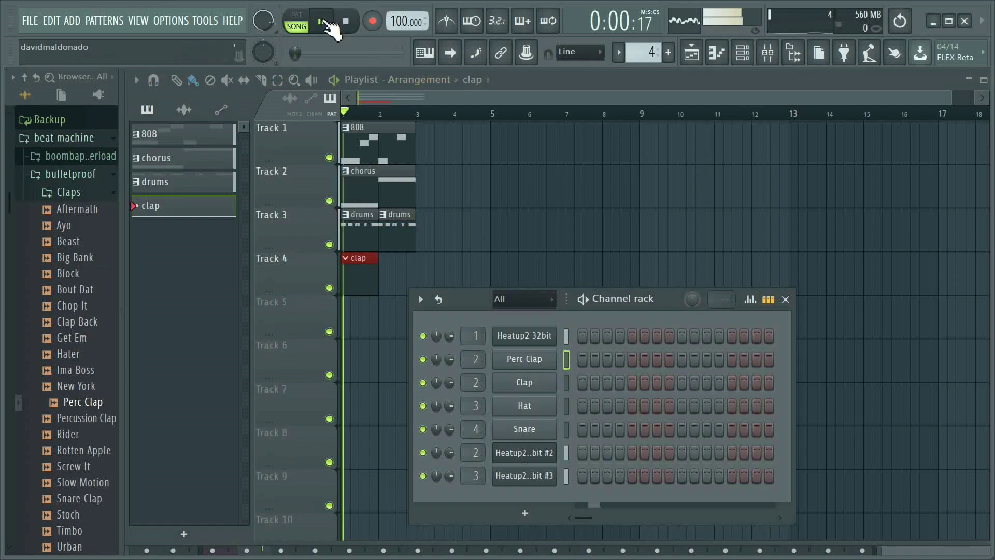
Step: Audition the clap pattern with one Perc Clap note on step 5, then stop playback
left_click(321, 21)
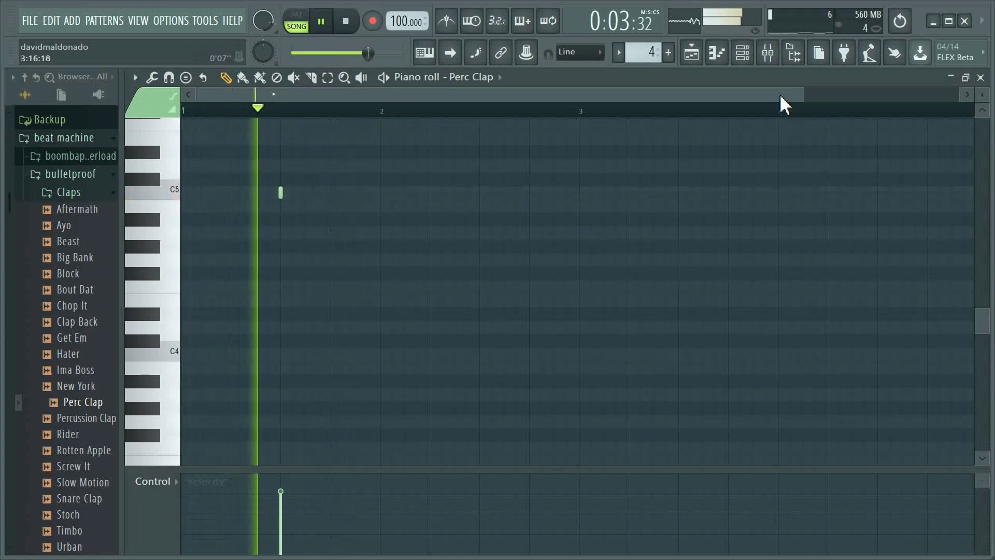
left_click(741, 51)
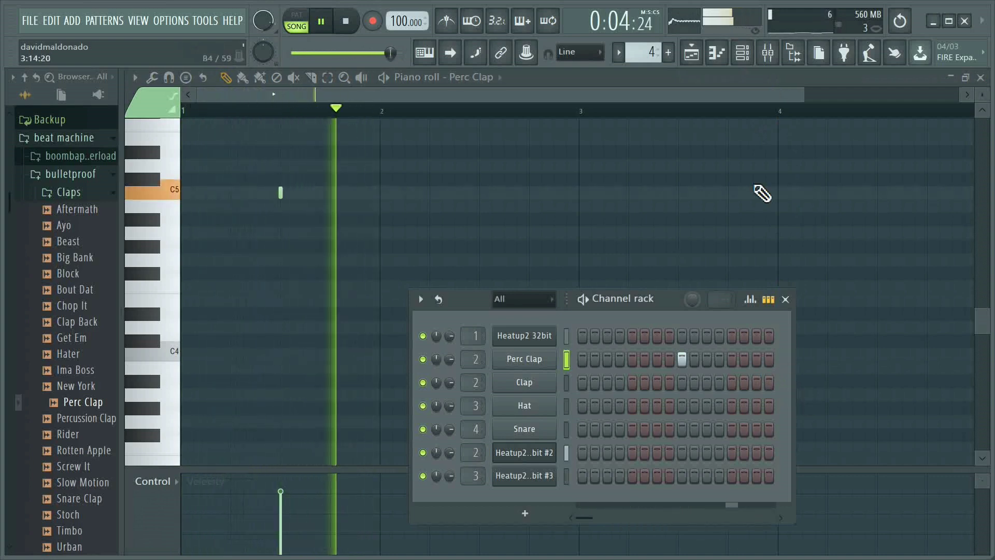
left_click(742, 52)
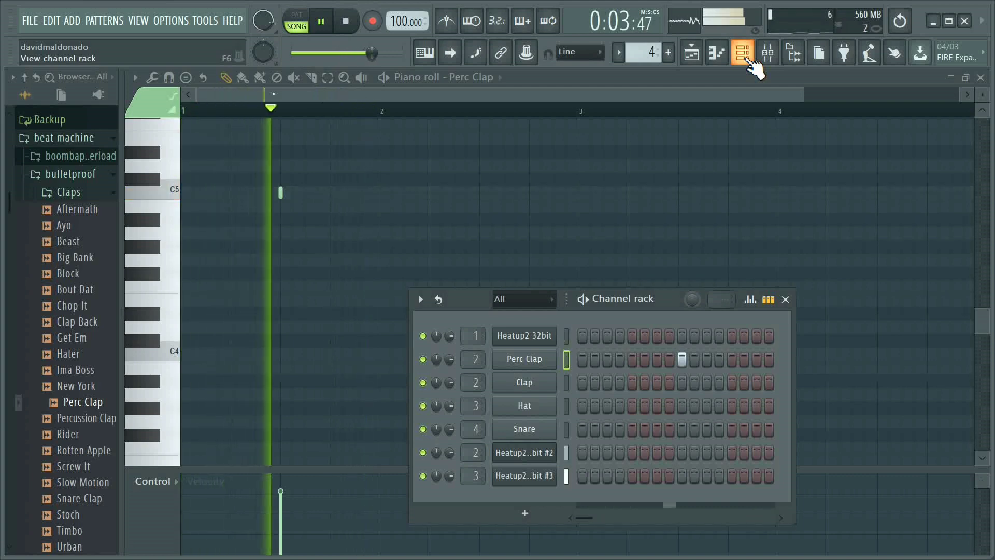
left_click(346, 20)
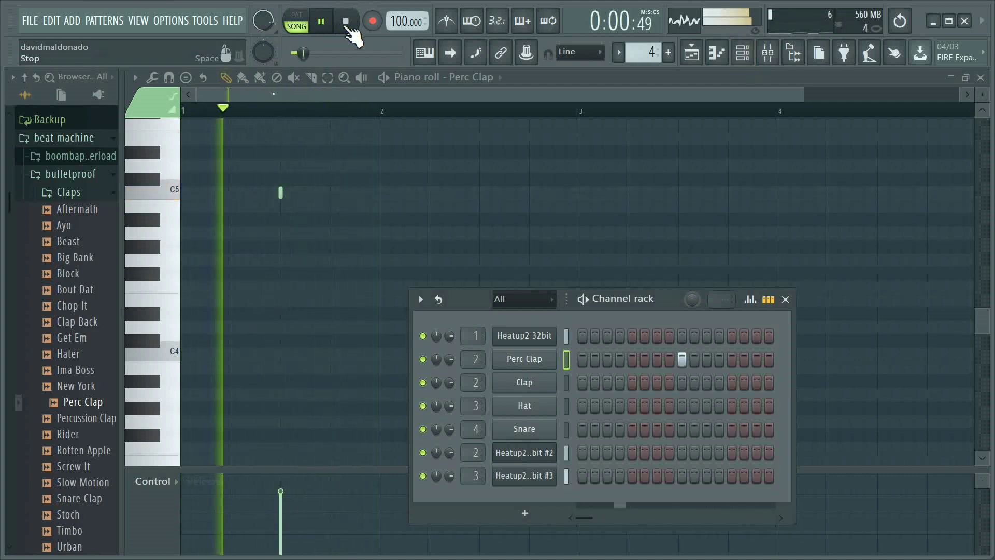
left_click(345, 20)
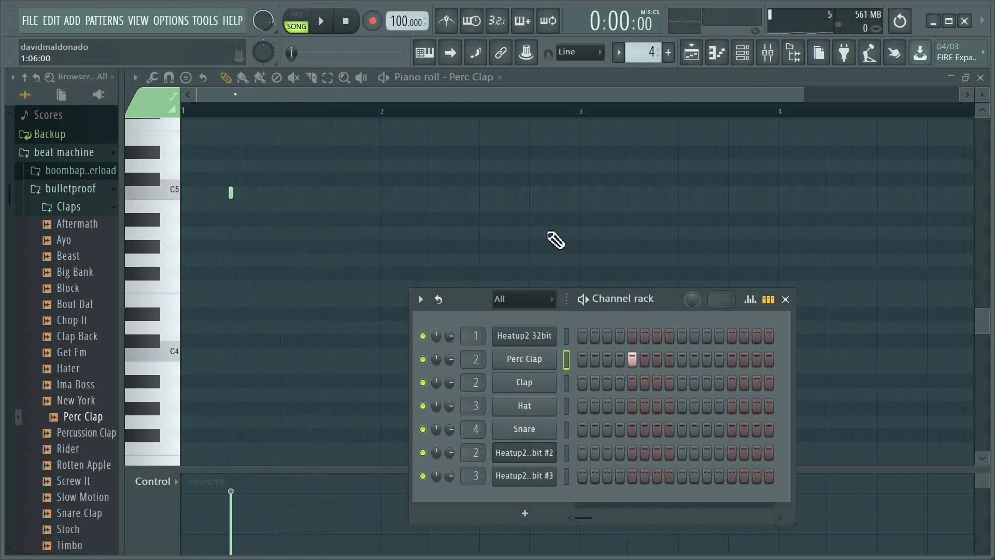
Step: Play the pattern to hear the single Perc Clap hit and check its channel in the rack
left_click(320, 20)
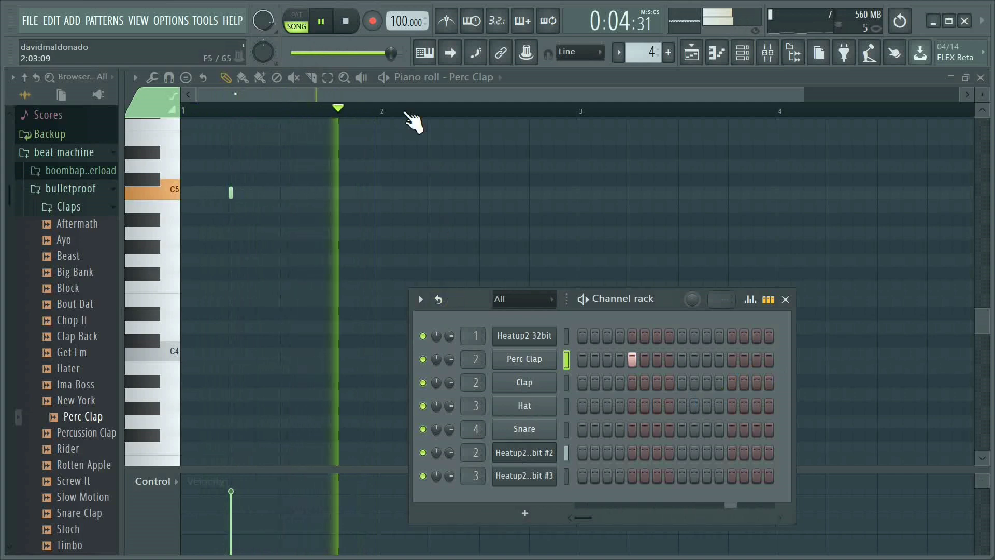
left_click(741, 53)
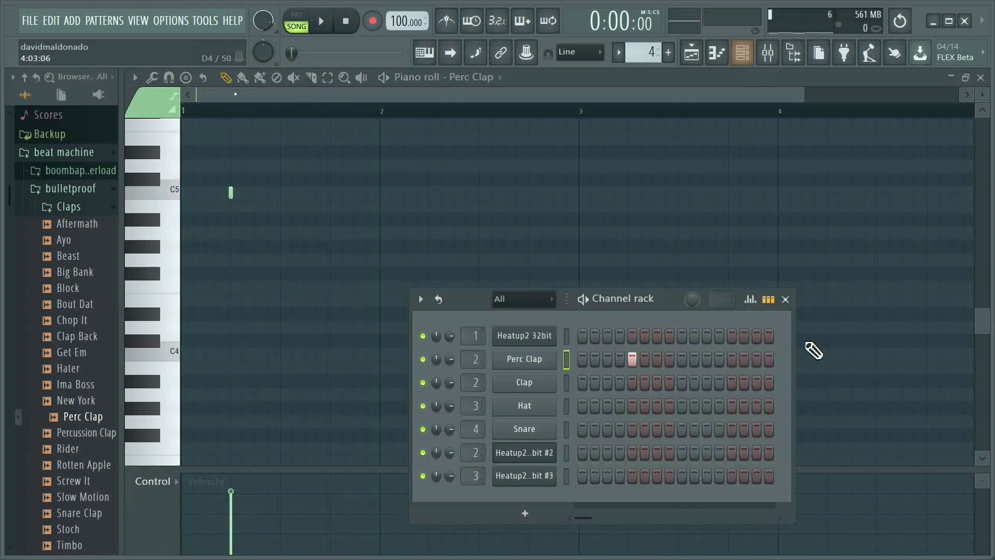
right_click(522, 383)
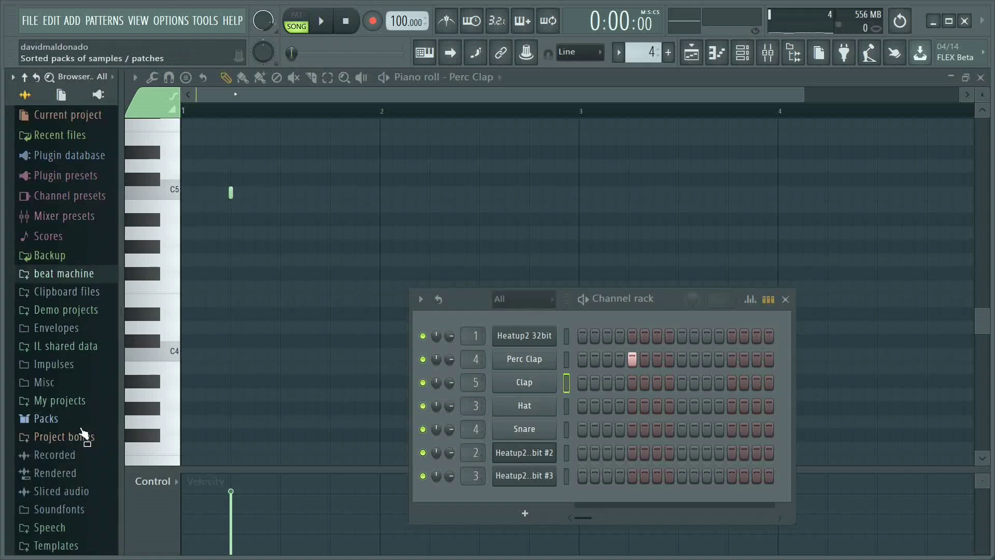
Step: Load HIP_Snaph from Packs > Drums onto the Clap channel and audition it once
left_click(47, 417)
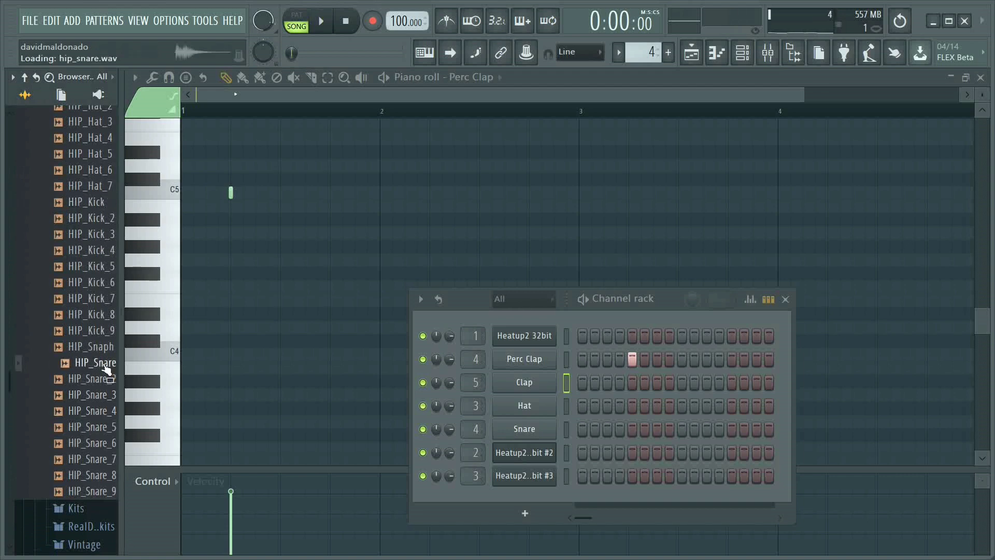
left_click_drag(95, 362, 514, 388)
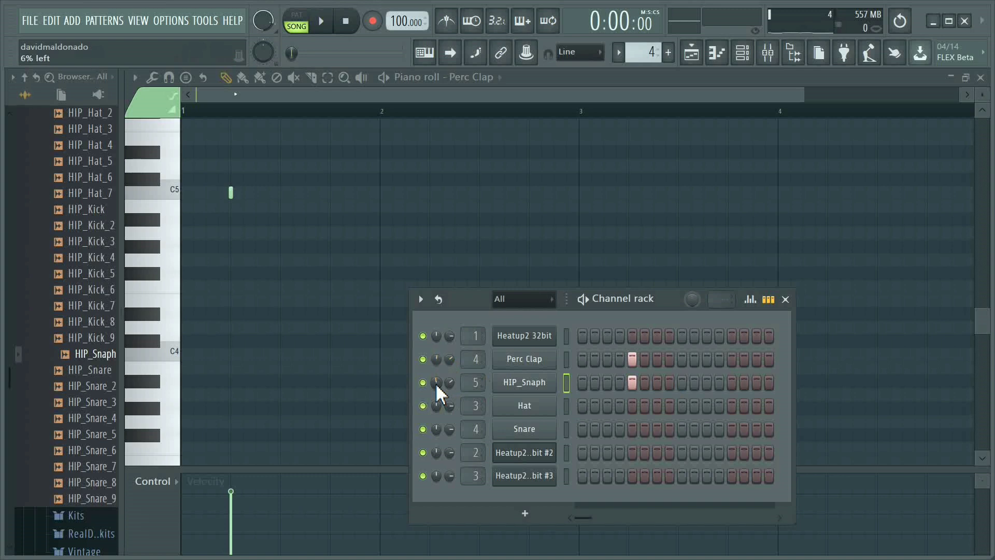
left_click(320, 21)
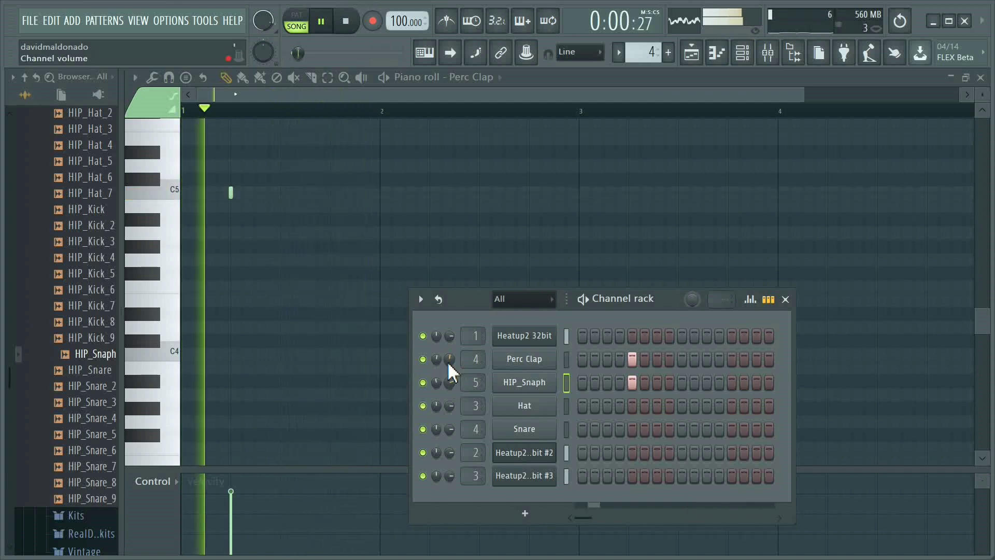
left_click(321, 21)
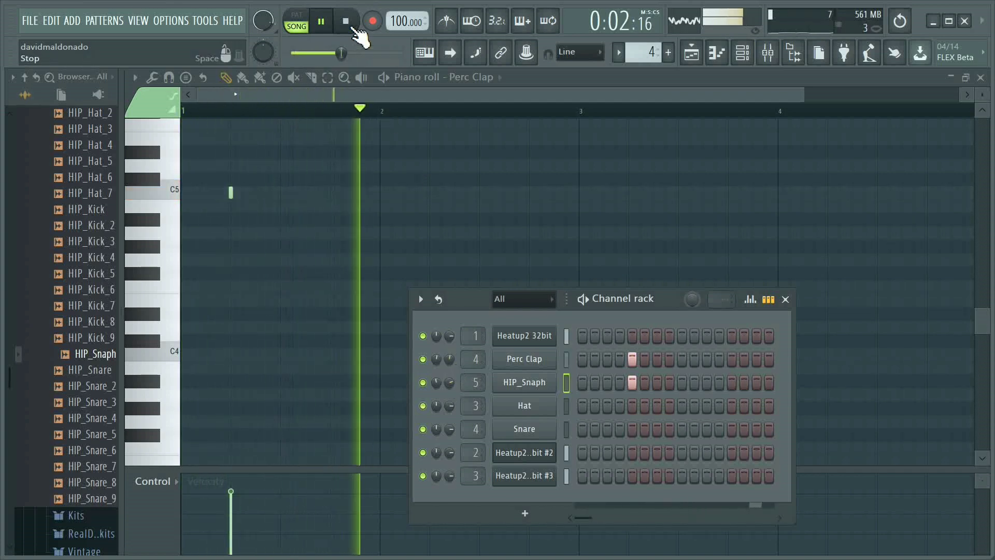
left_click(321, 20)
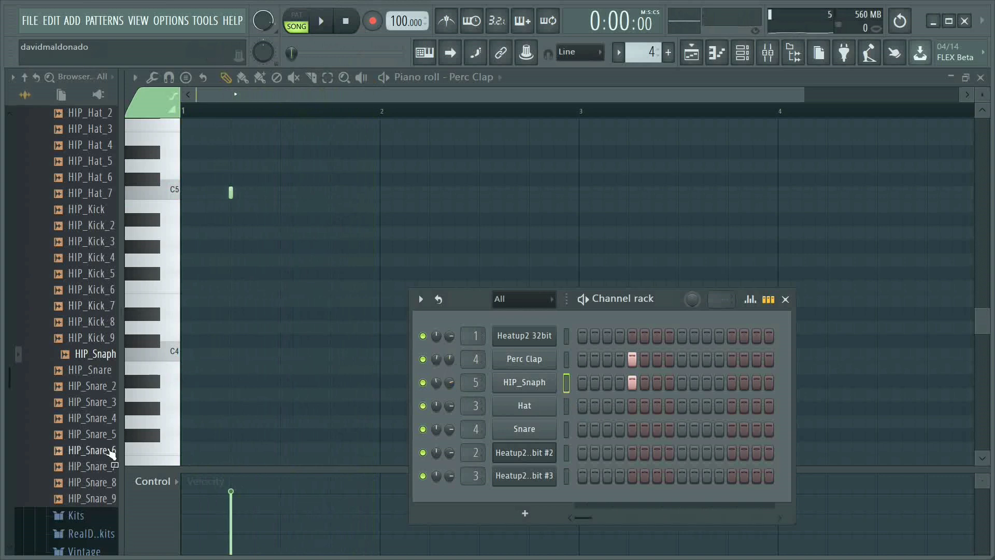
Step: Load the 808 CH hi-hat from Packs > Drums > Hats onto the Hat channel in pattern 5
left_click(24, 77)
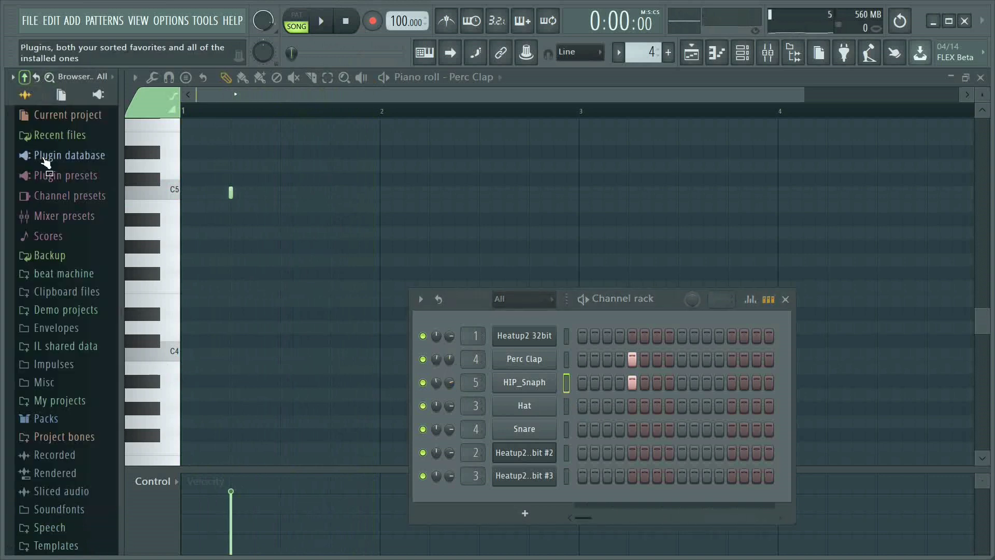
left_click(46, 417)
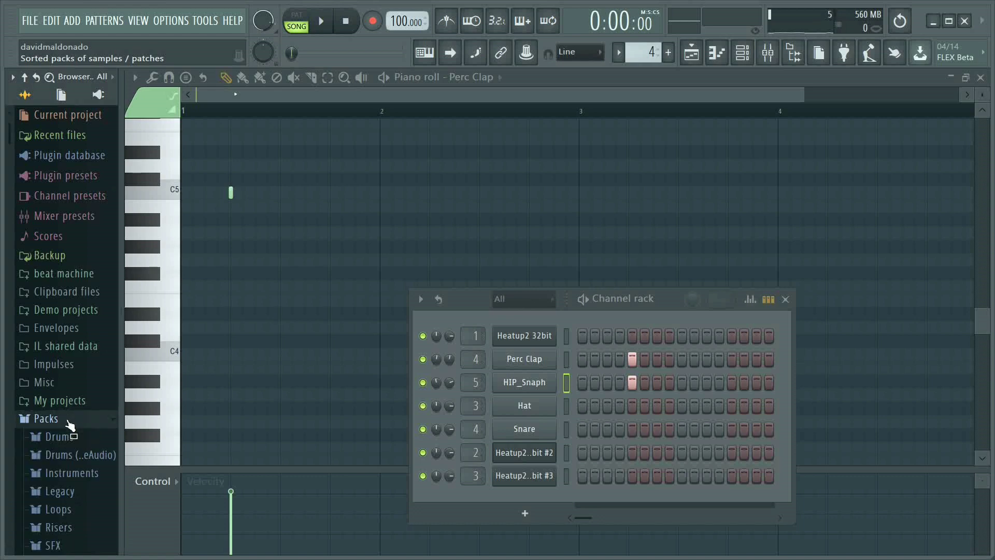
left_click(60, 436)
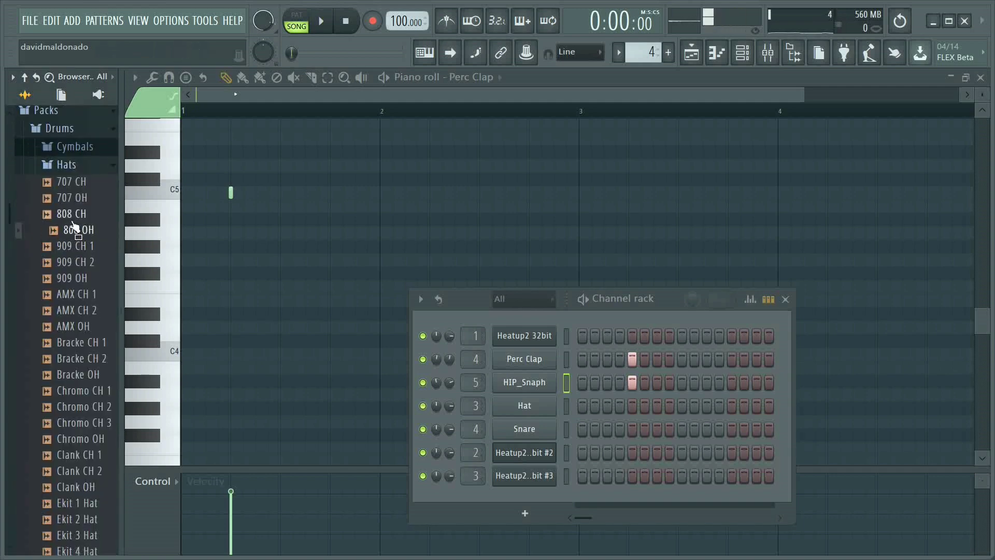
left_click(75, 213)
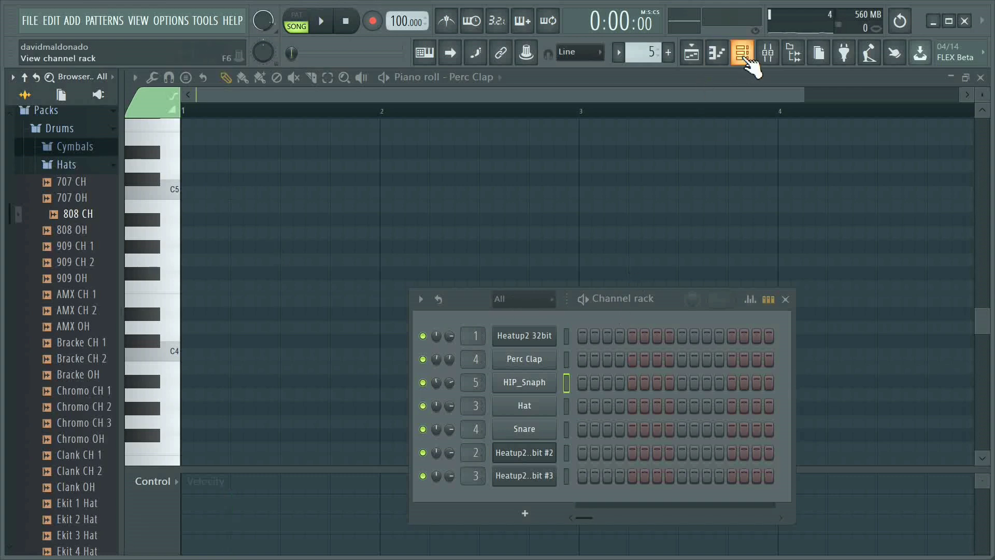
left_click(742, 52)
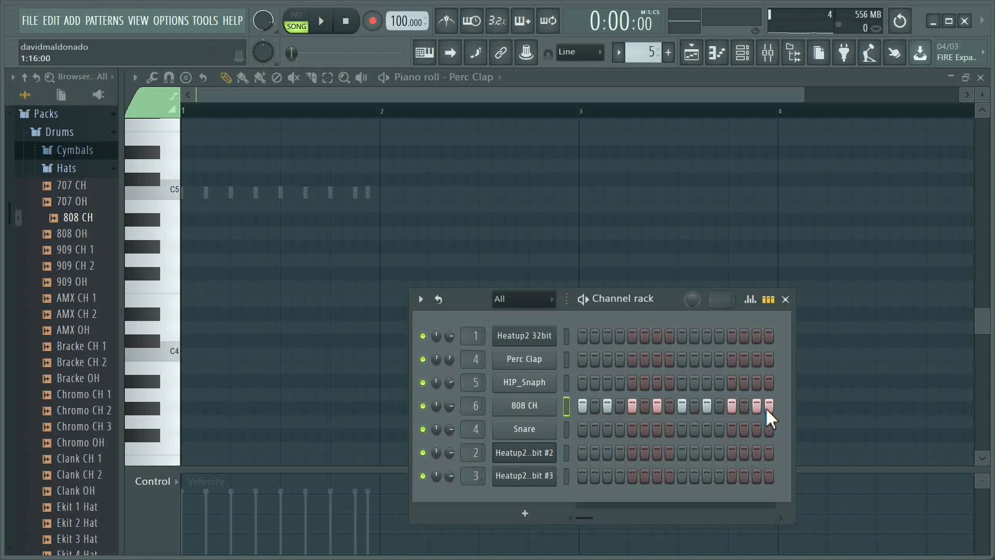
left_click(522, 405)
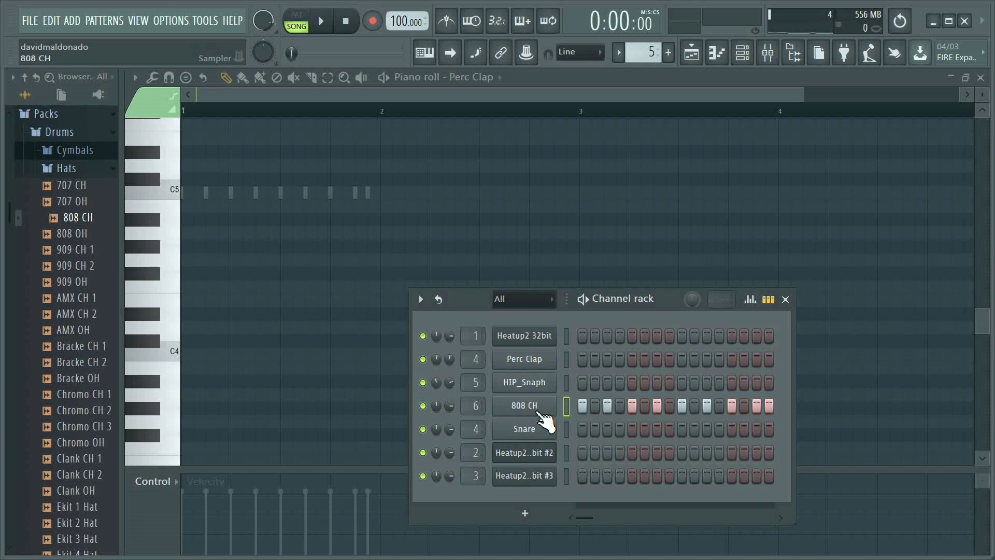
Step: Clone 808 CH, raise Echo feed in its Miscellaneous settings, and play the pattern
right_click(522, 405)
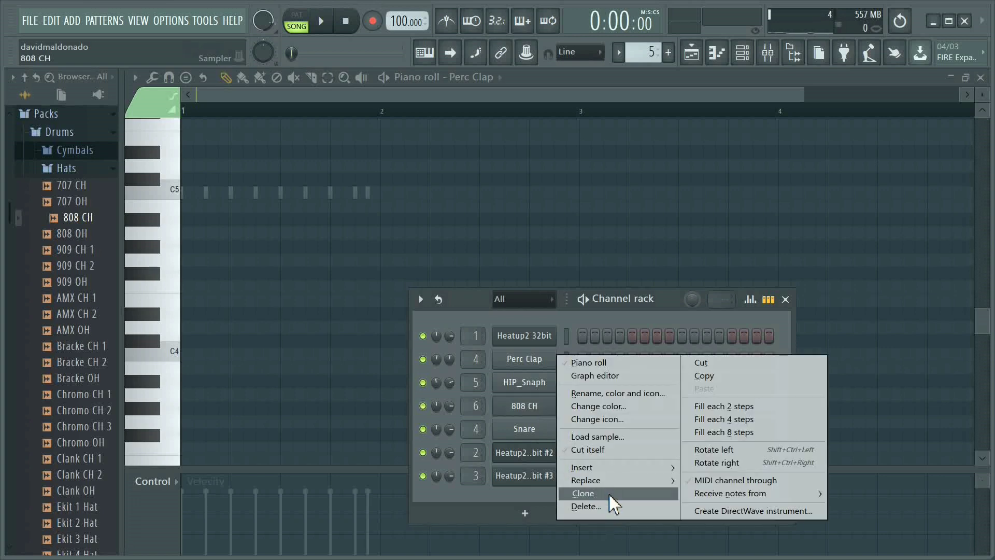
left_click(581, 492)
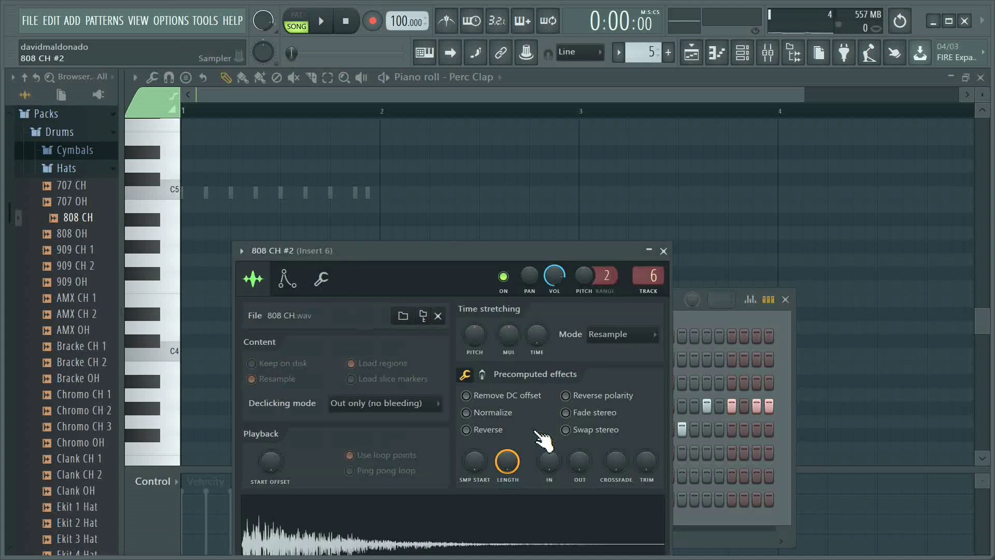
mouse_move(474, 335)
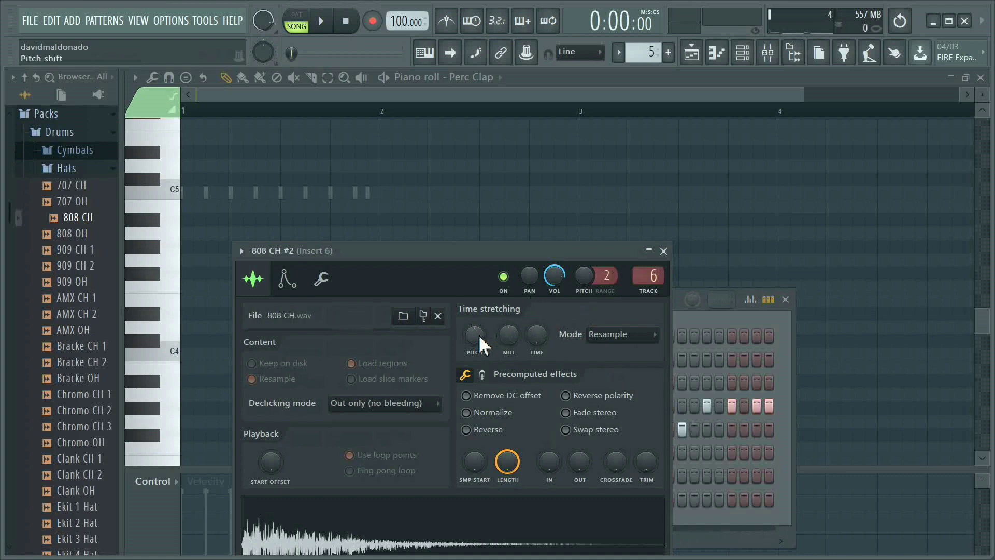
mouse_move(536, 335)
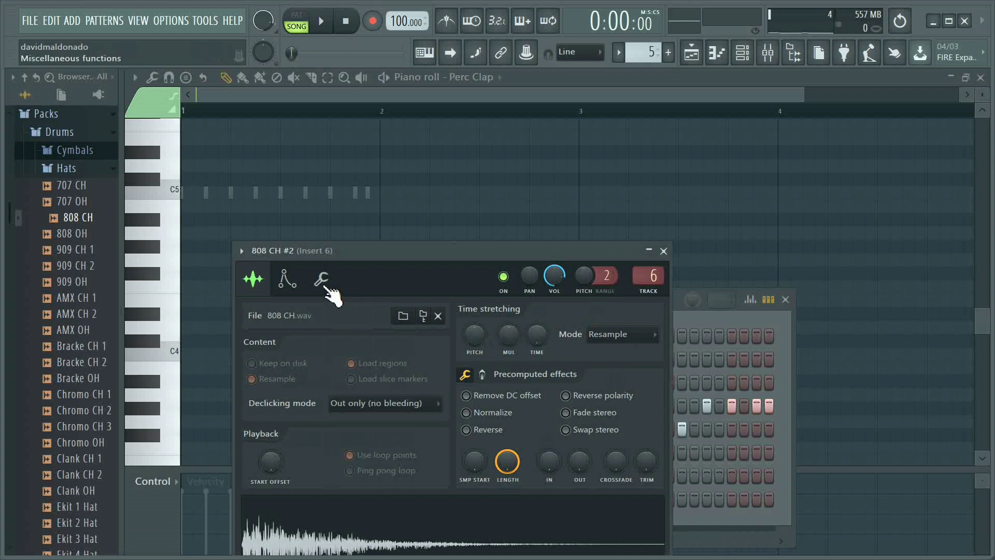
left_click(321, 279)
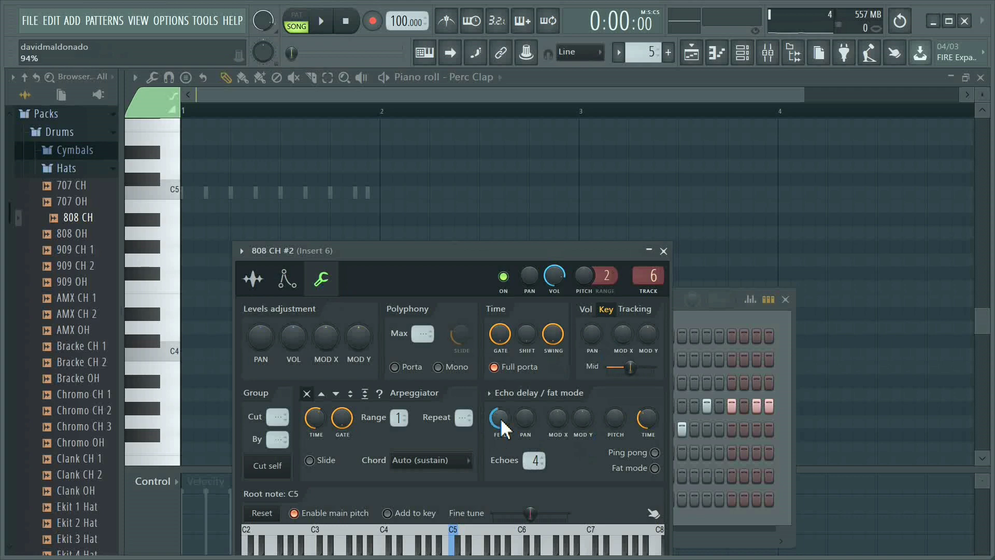
mouse_move(645, 422)
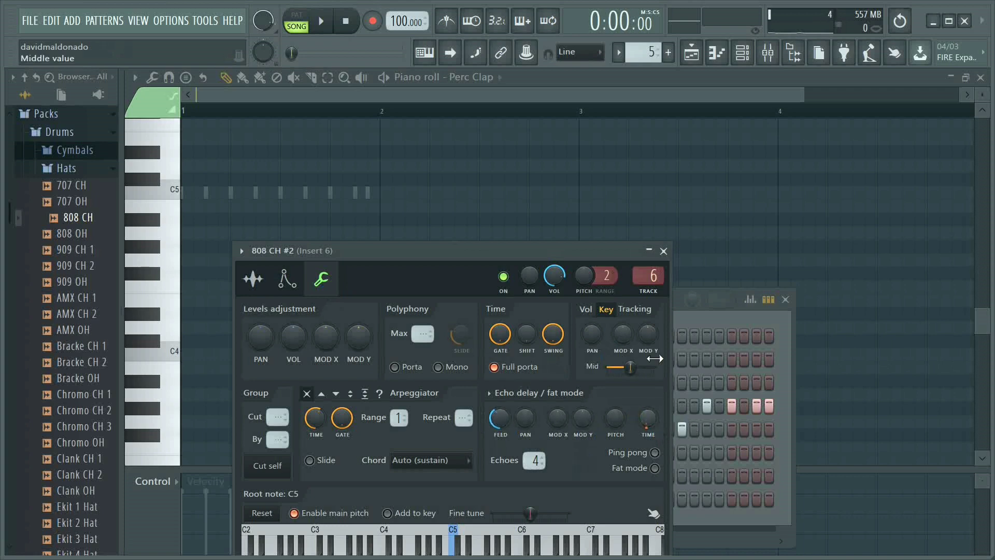
left_click(322, 20)
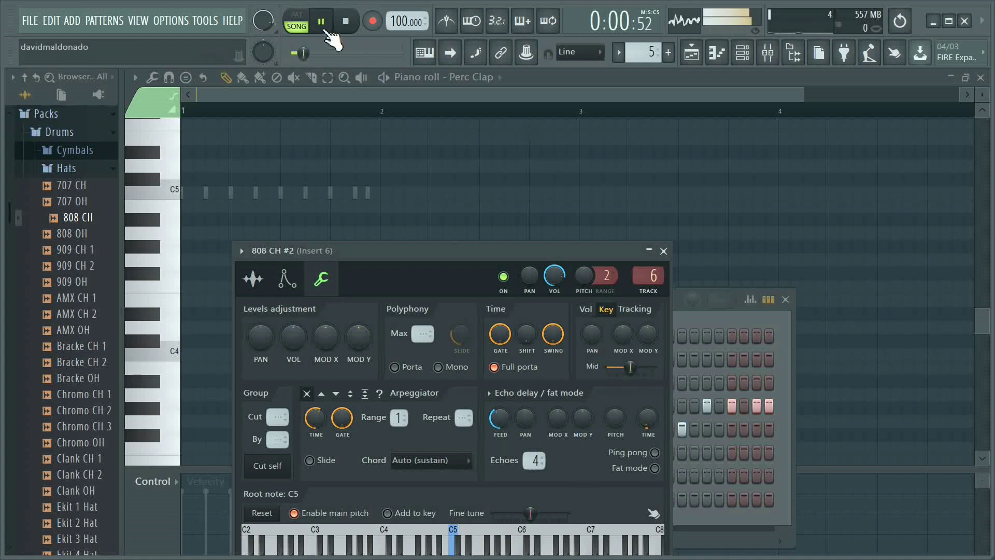
left_click(295, 21)
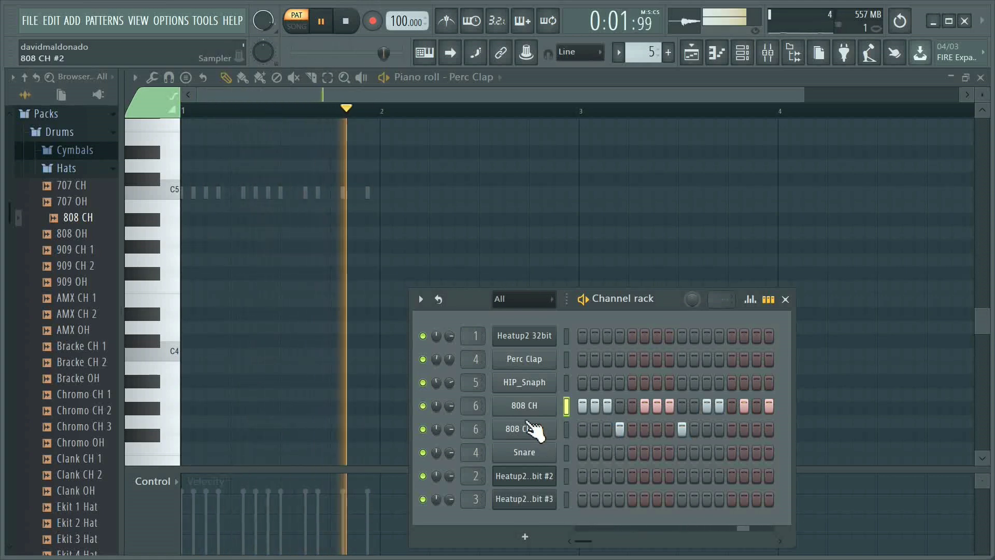
Step: Clone the hat into 808 CH #3, adjust its Echo delay knobs and close the settings window
right_click(523, 428)
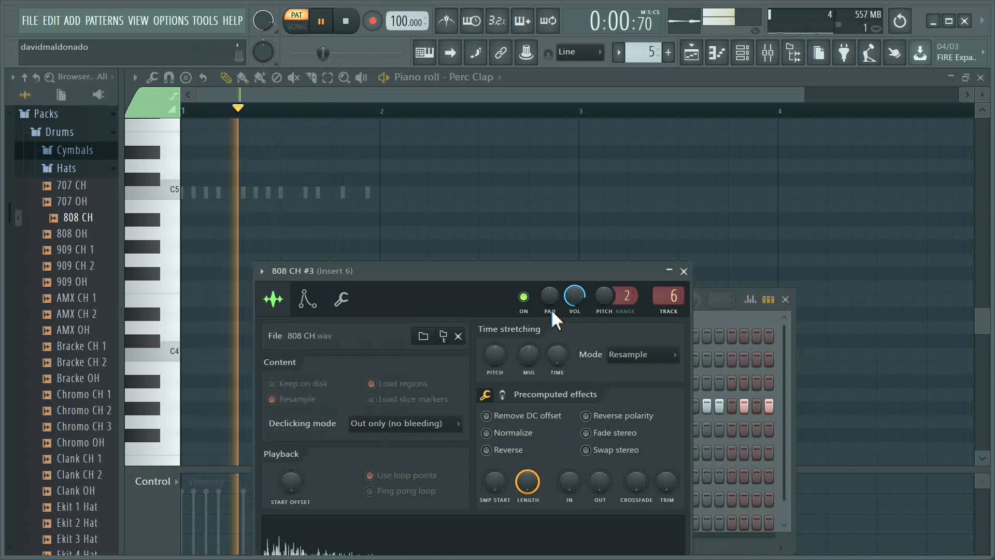
left_click(341, 298)
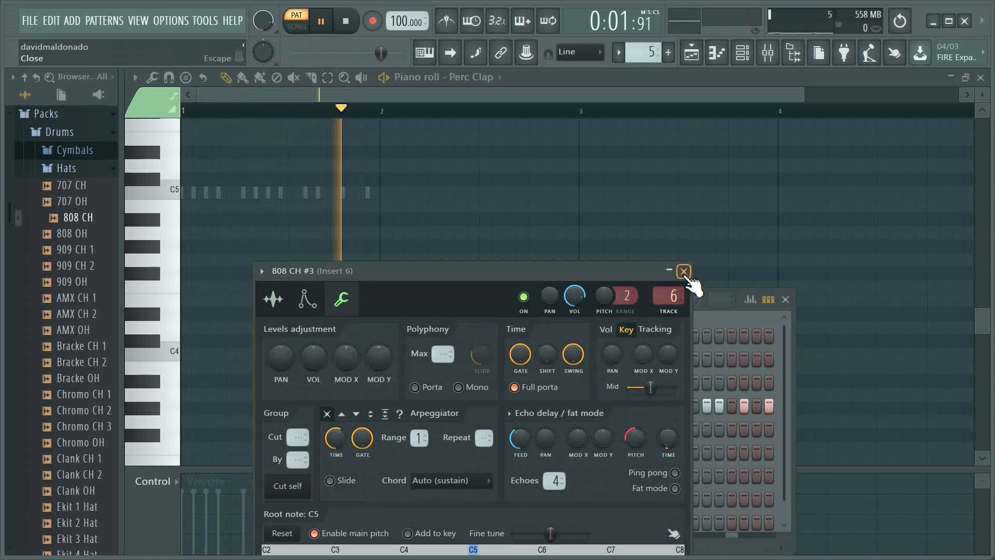
left_click(683, 270)
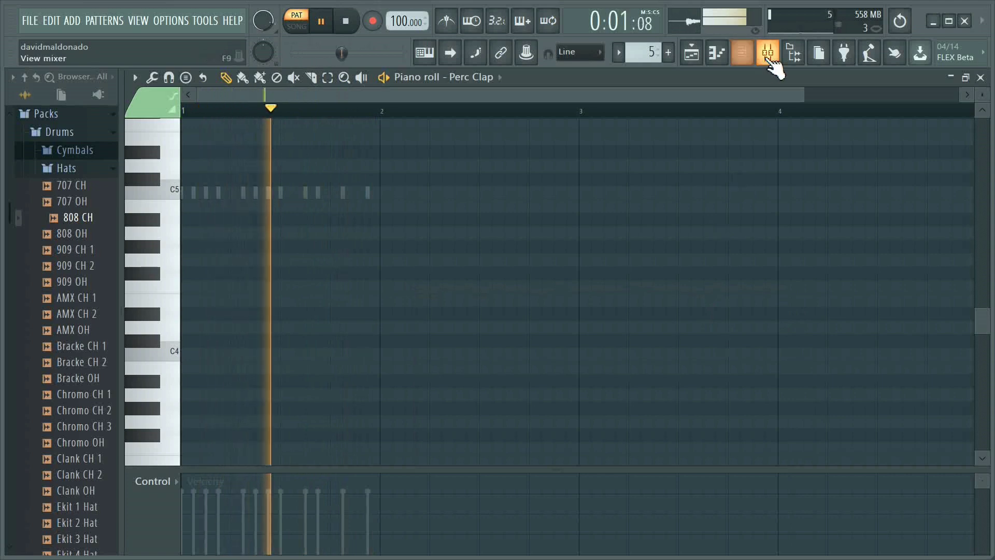
Step: Load Fruity Parametric EQ 2 on mixer Insert 6 and pull down its mid bands
left_click(767, 52)
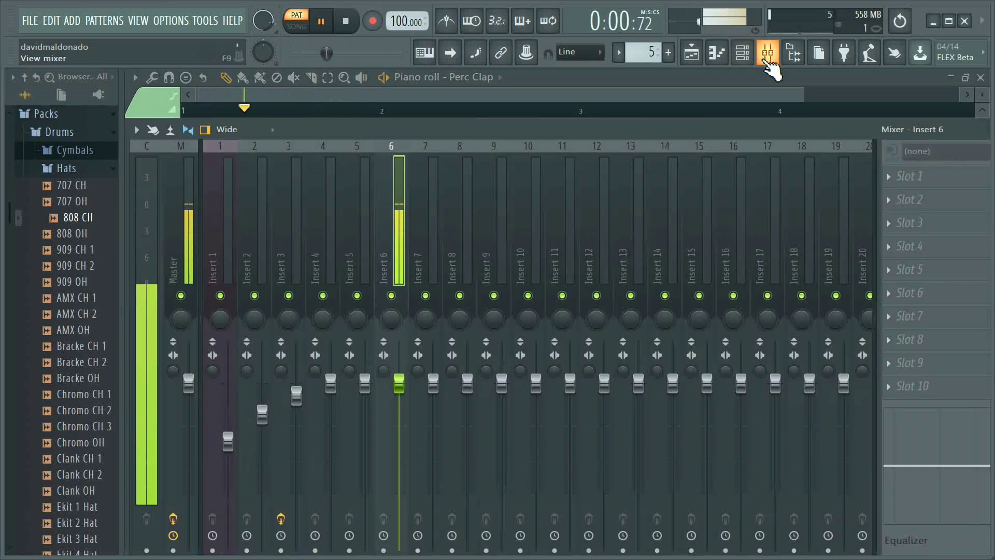
left_click(932, 176)
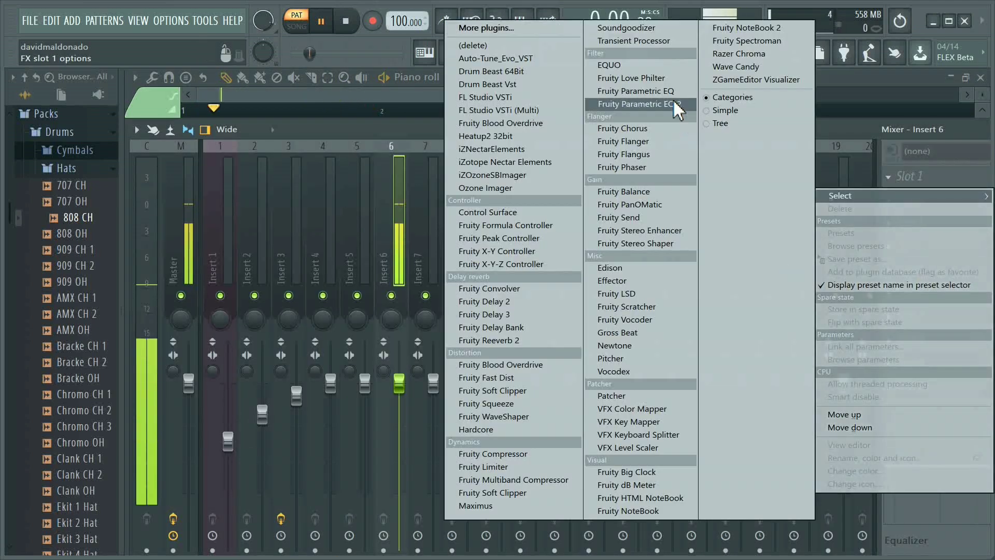
left_click(637, 104)
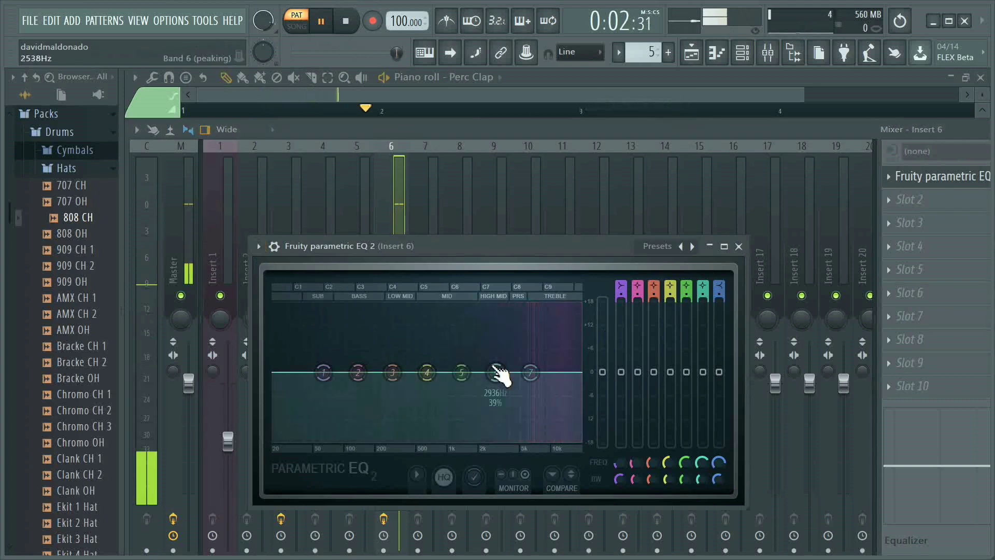
left_click_drag(498, 374, 541, 369)
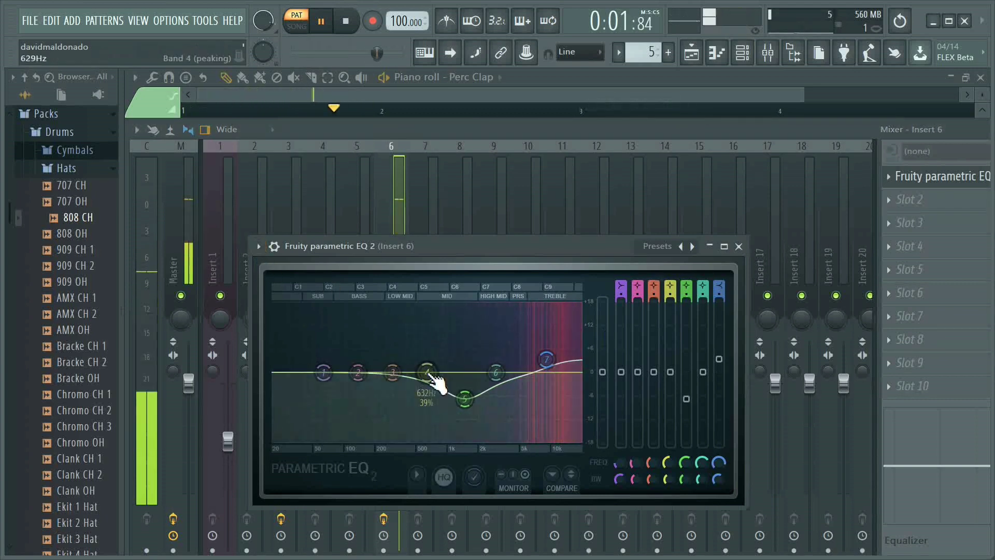
left_click_drag(426, 373, 424, 389)
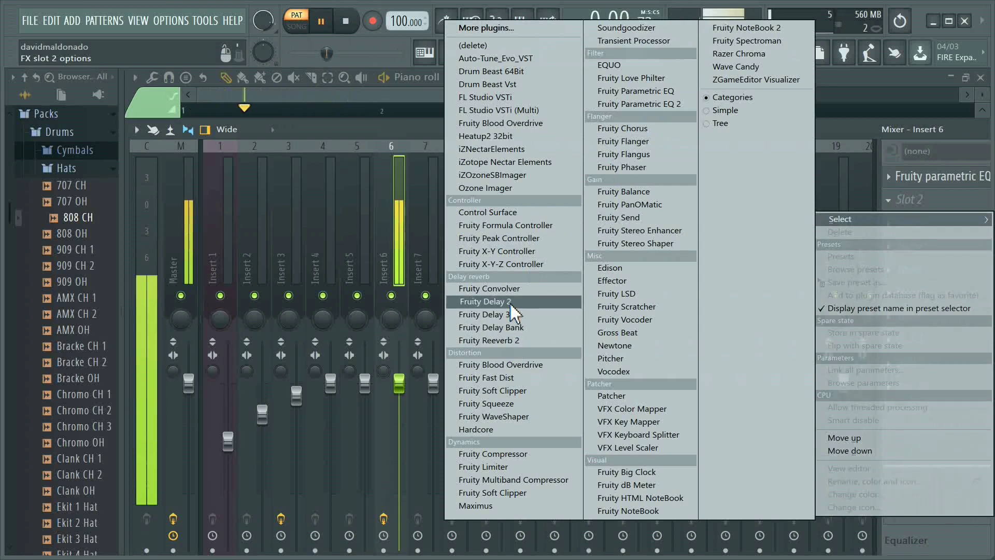
Step: Add Fruity Delay 2 to Insert 6's second slot
left_click(490, 302)
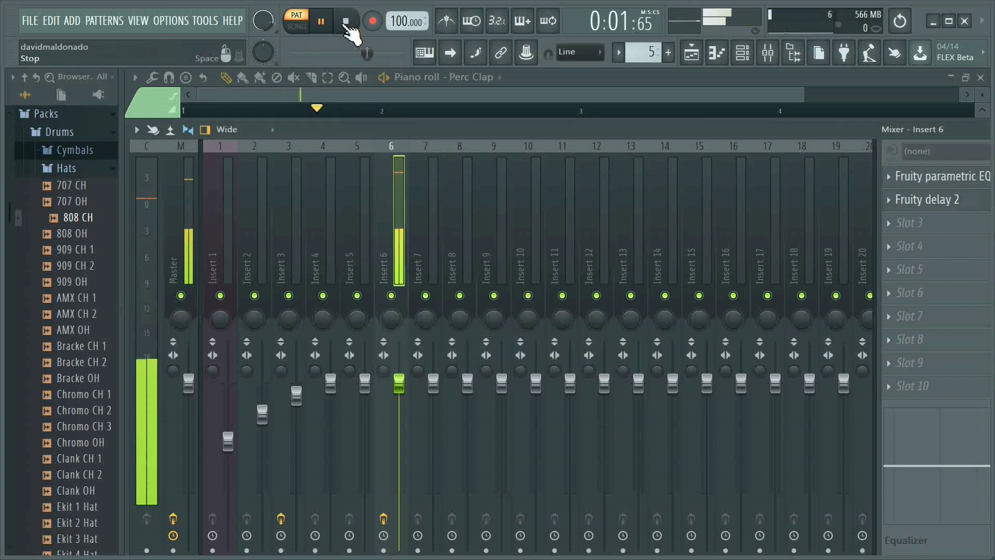
left_click(768, 53)
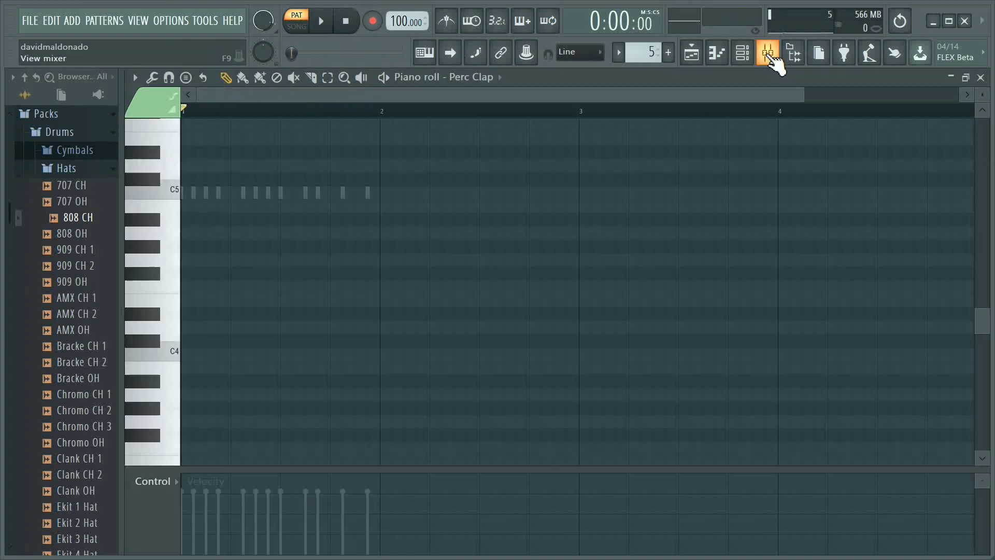
Step: Fill Track 5 with Pattern 5 and play the arrangement in Song mode
left_click(741, 52)
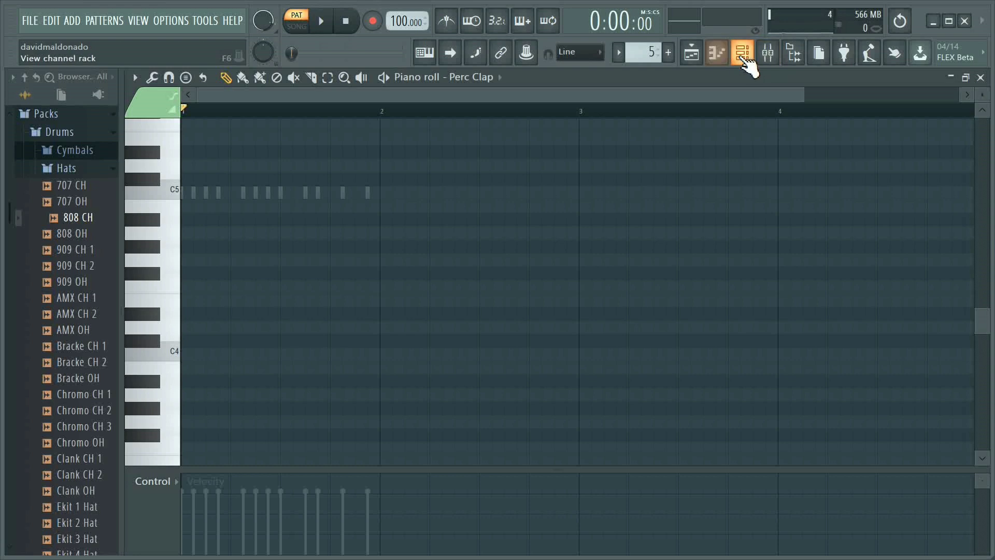
left_click(768, 53)
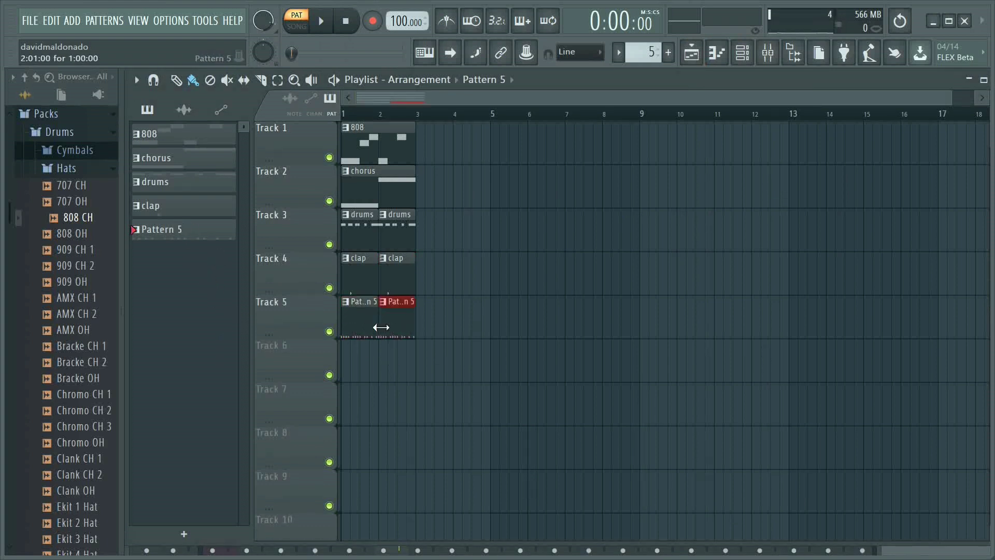
left_click(295, 21)
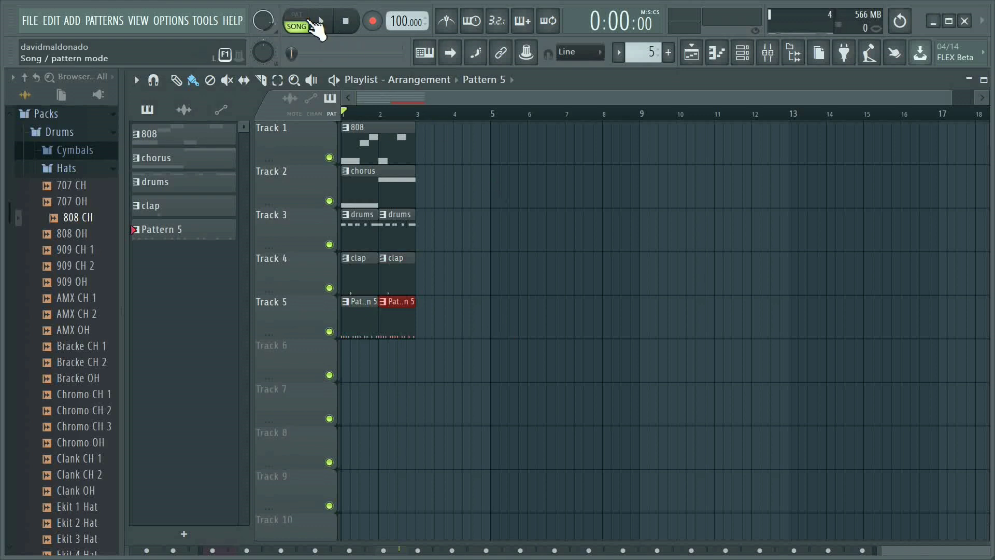
left_click(322, 21)
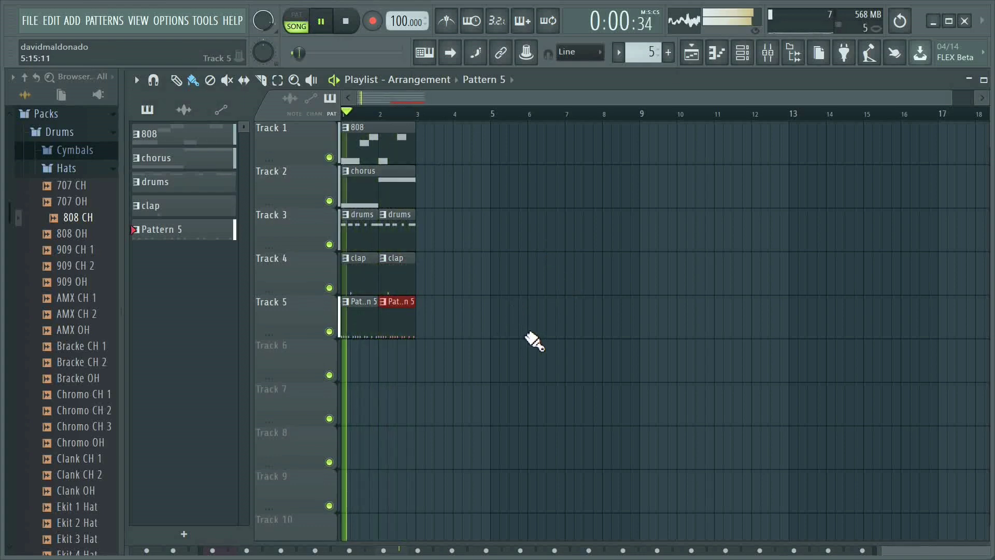
Step: Slow the tempo to 97 and bring up the Heatup2 chorus notes
left_click(322, 21)
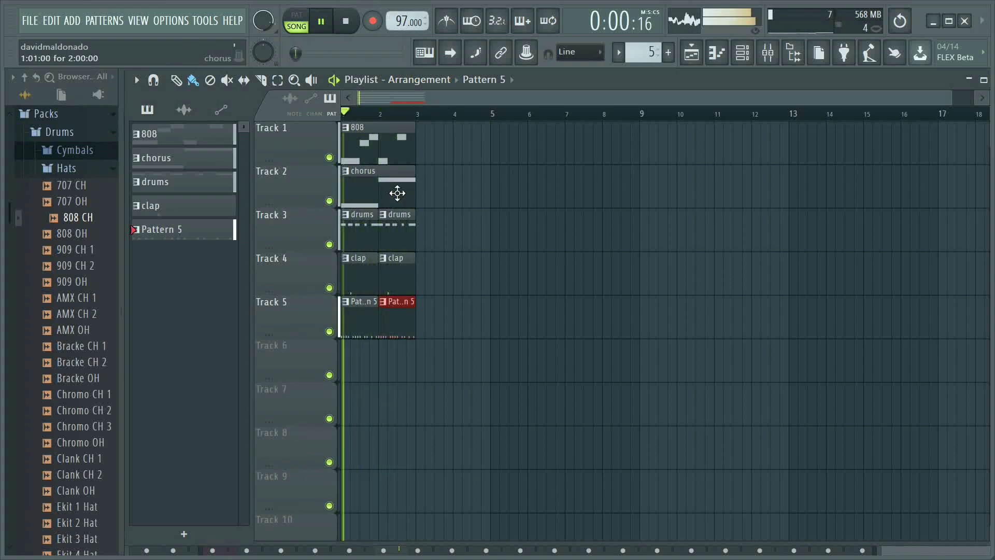
left_click(345, 21)
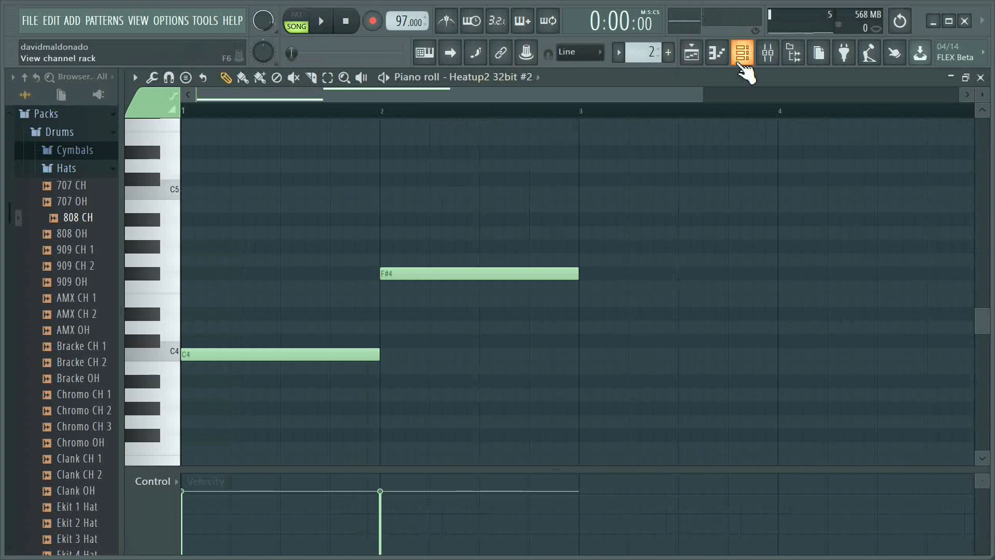
Step: Load the Sub pumper preset on Insert 2's Fruity Multiband Compressor while auditioning
left_click(743, 52)
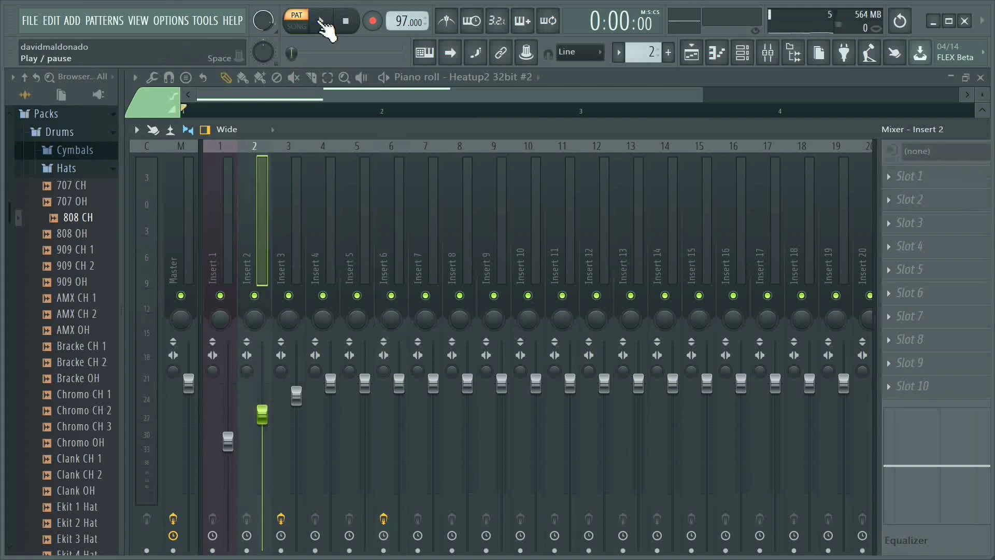
left_click(320, 21)
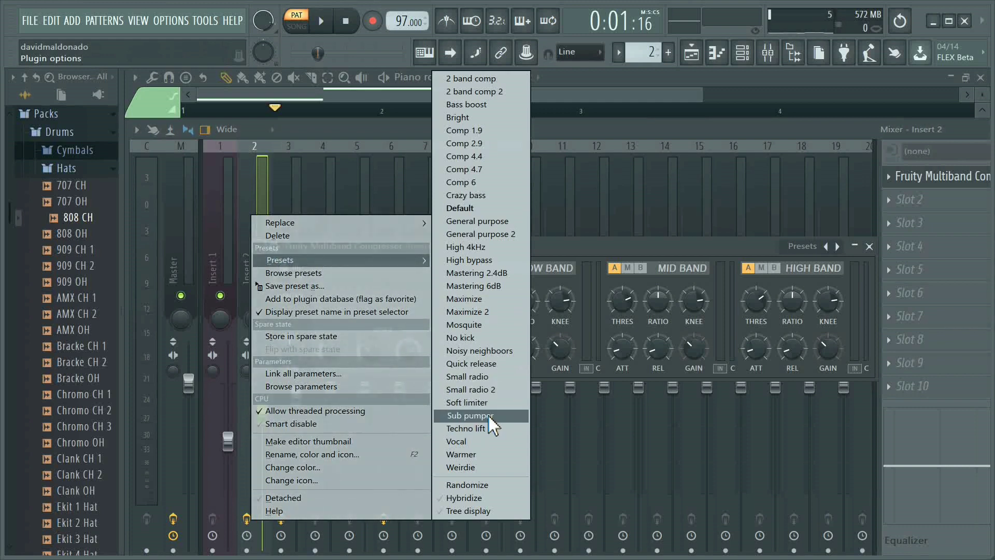
left_click(471, 416)
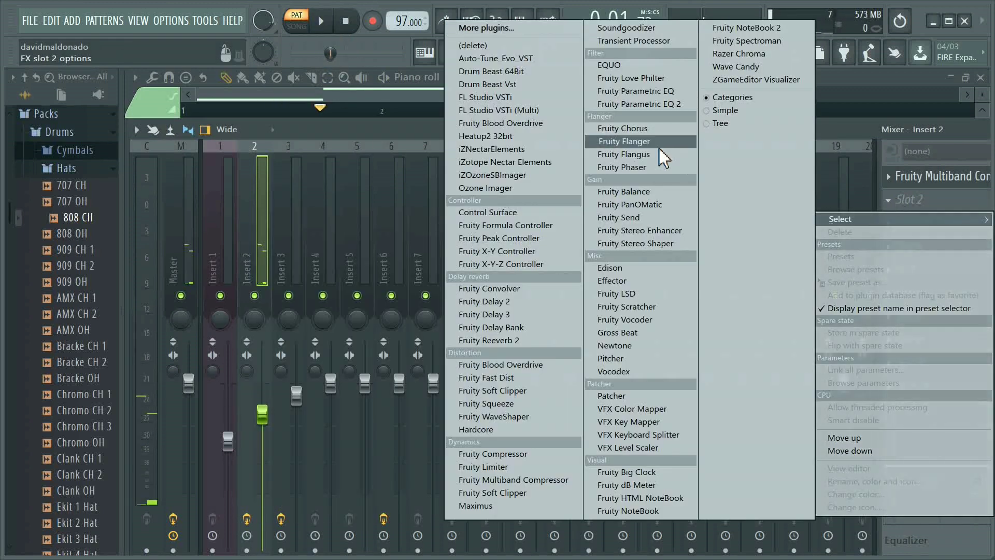
Step: Add Fruity Flanger to Insert 2 with the Trance 01 preset and audition it
left_click(624, 141)
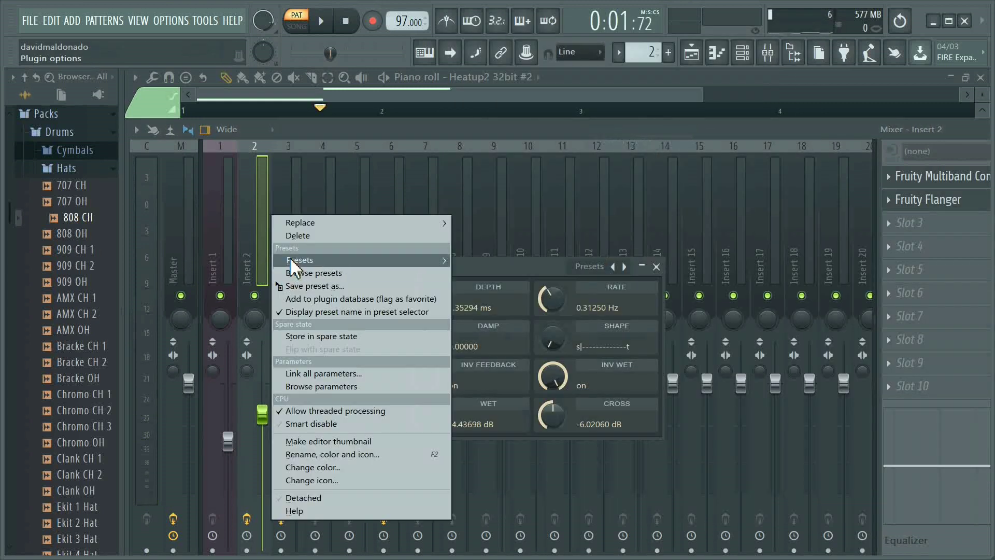
left_click(300, 259)
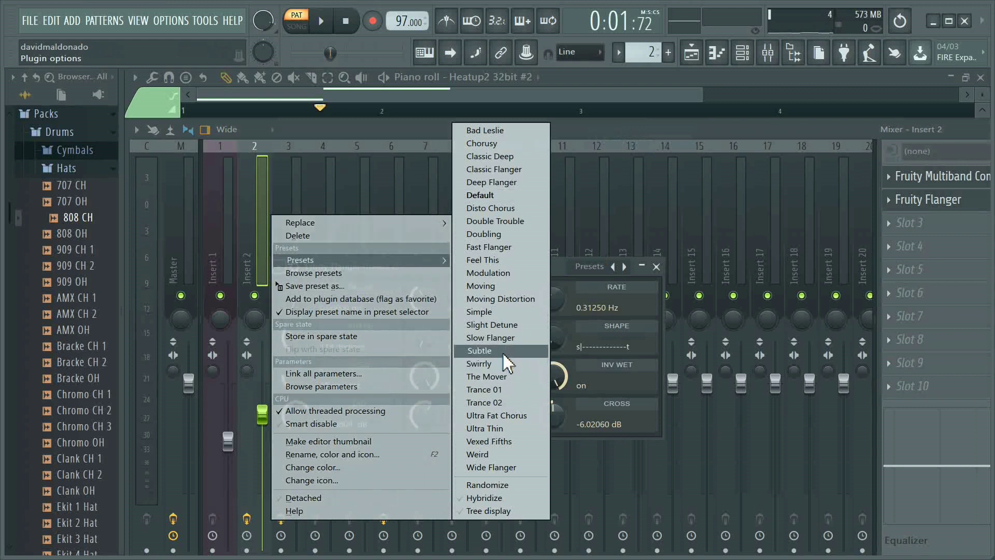
left_click(483, 389)
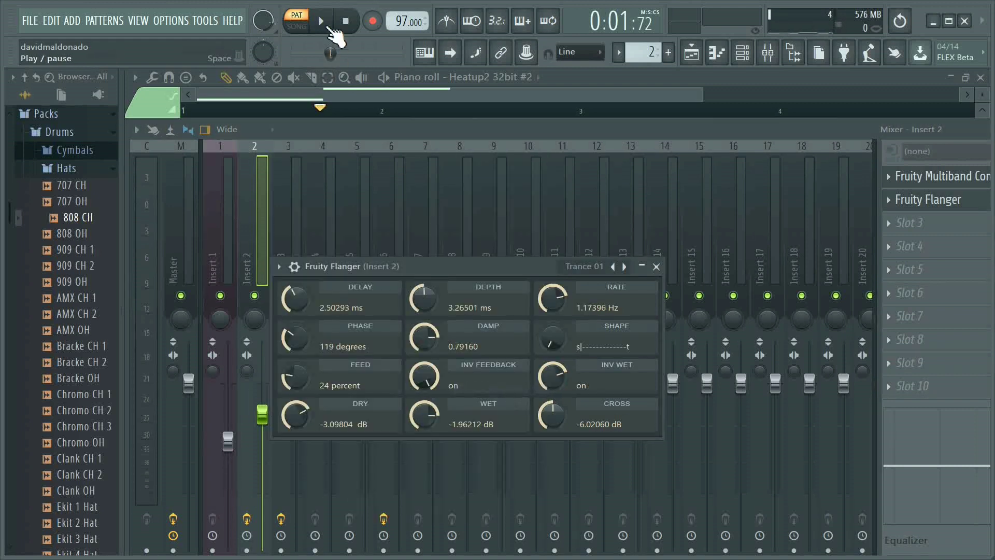
left_click(320, 21)
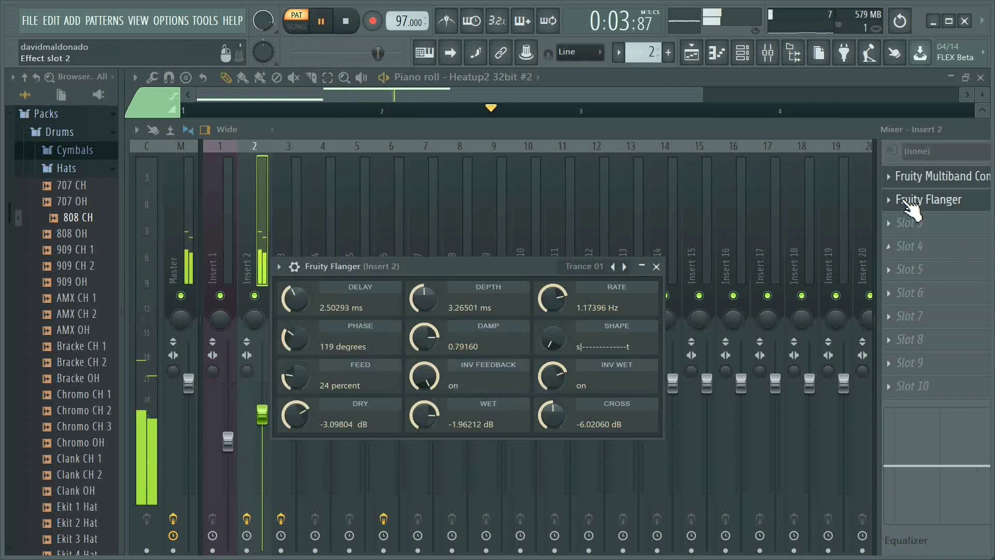
left_click(346, 21)
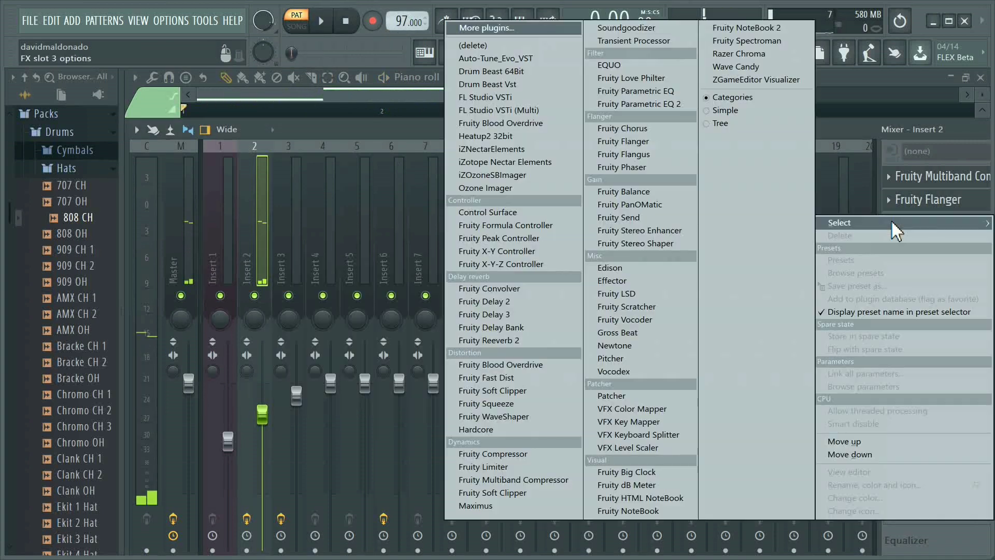
Step: Add Fruity Phaser with the Ouch preset as Insert 2's third effect
left_click(620, 167)
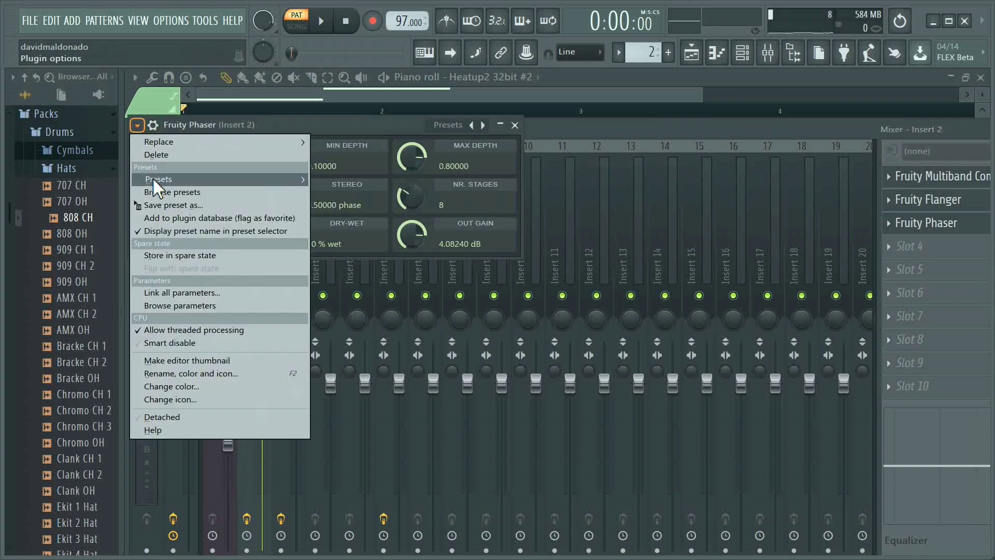
left_click(160, 179)
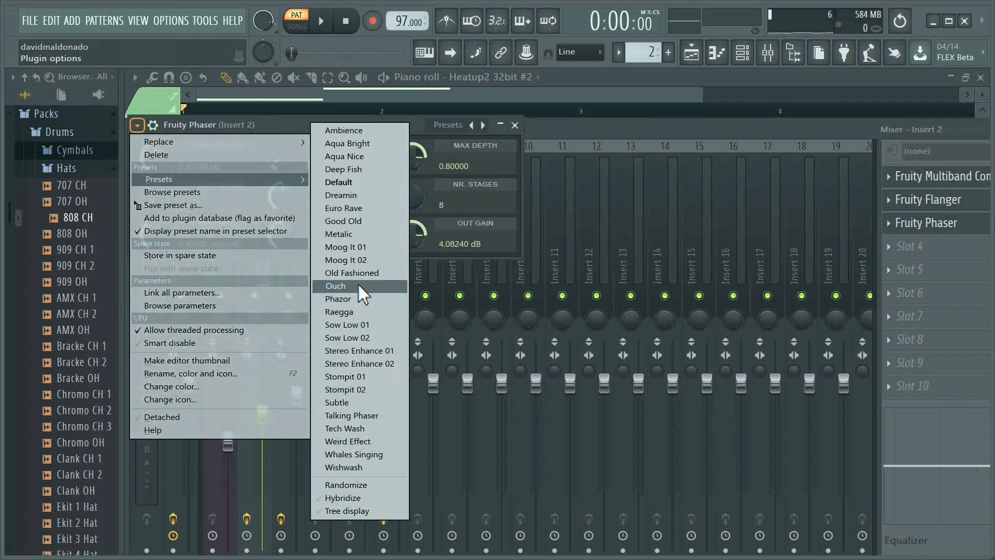
left_click(335, 286)
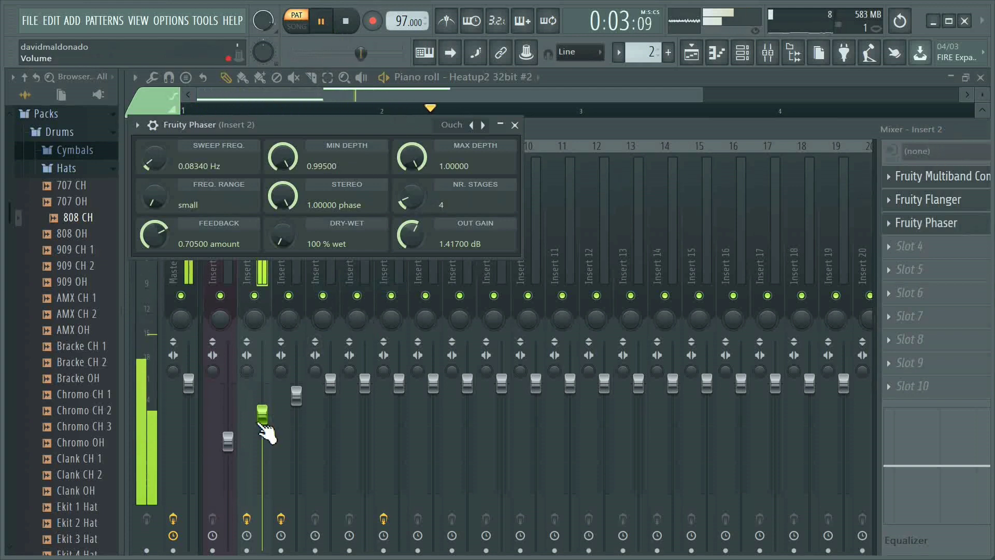
Step: Turn Insert 2's fader down slightly while auditioning, then hide the mixer
left_click(346, 20)
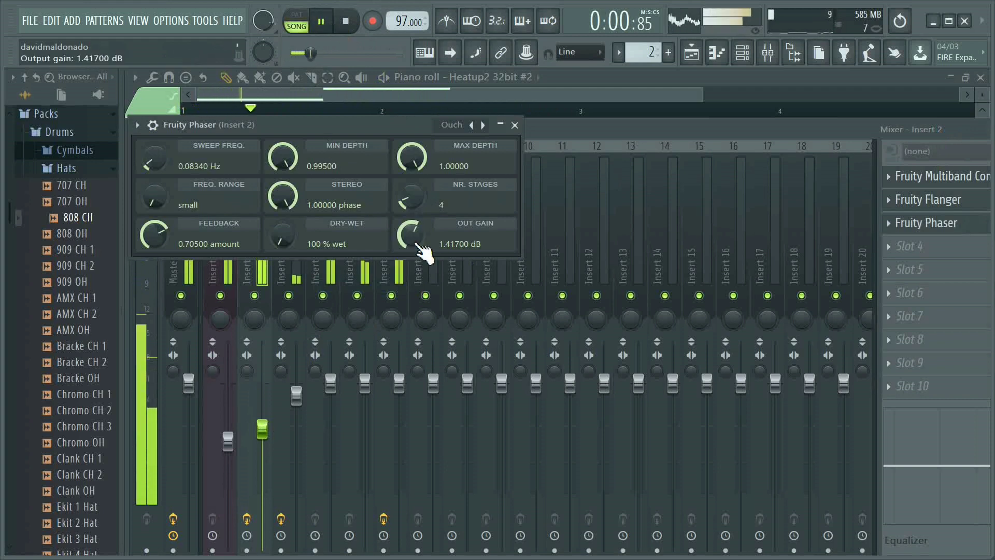
left_click(515, 125)
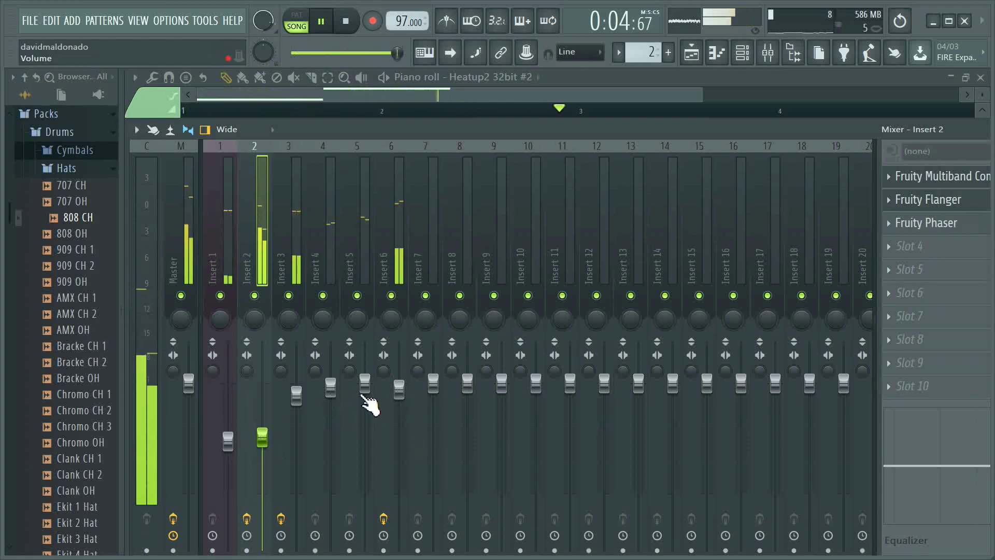
left_click(346, 20)
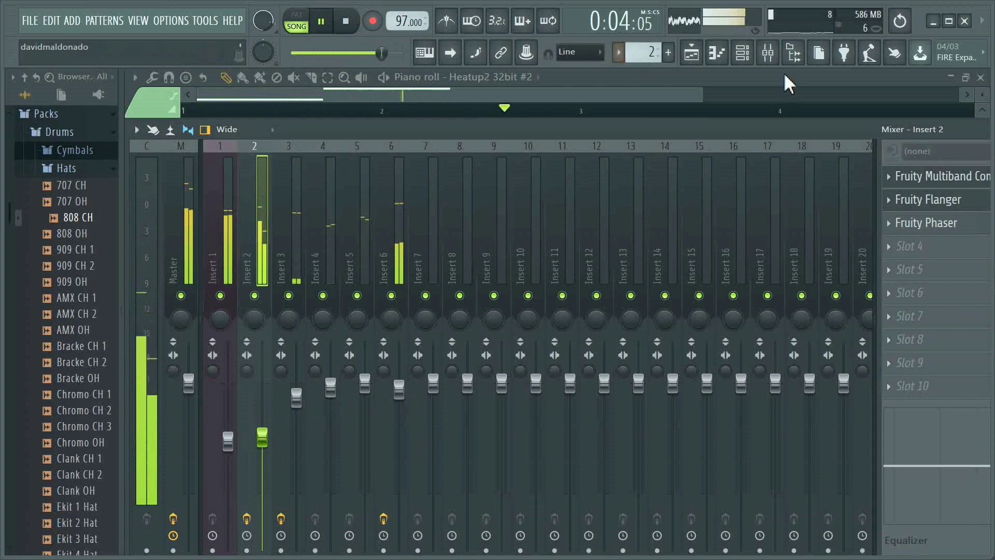
left_click(768, 53)
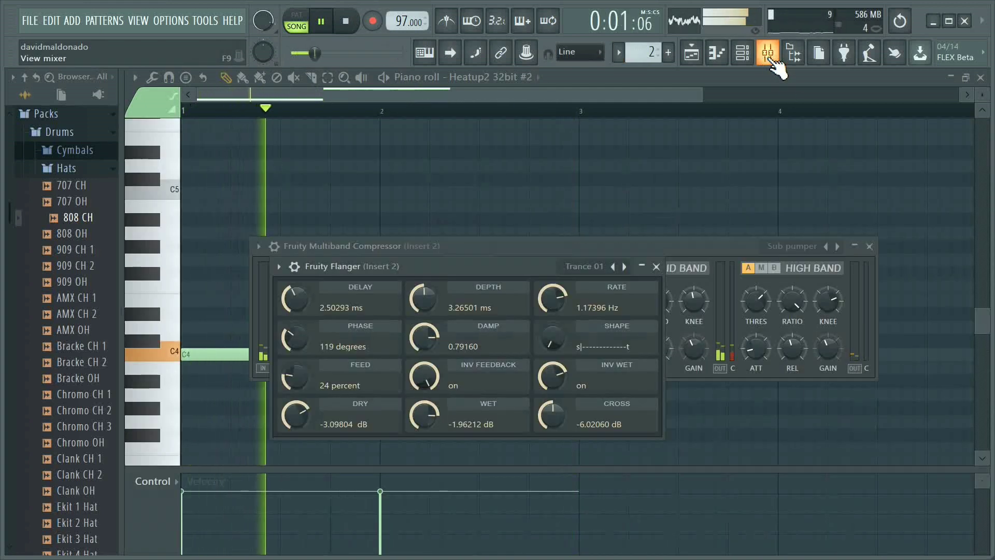
Step: Restart playback and bring up the plugin list for the Master track's first slot
left_click(767, 52)
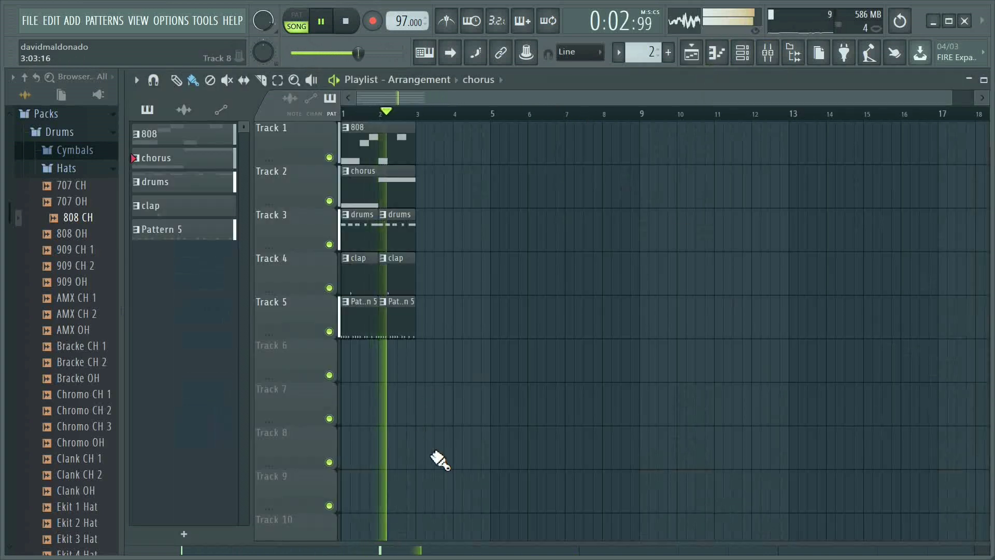
left_click(346, 20)
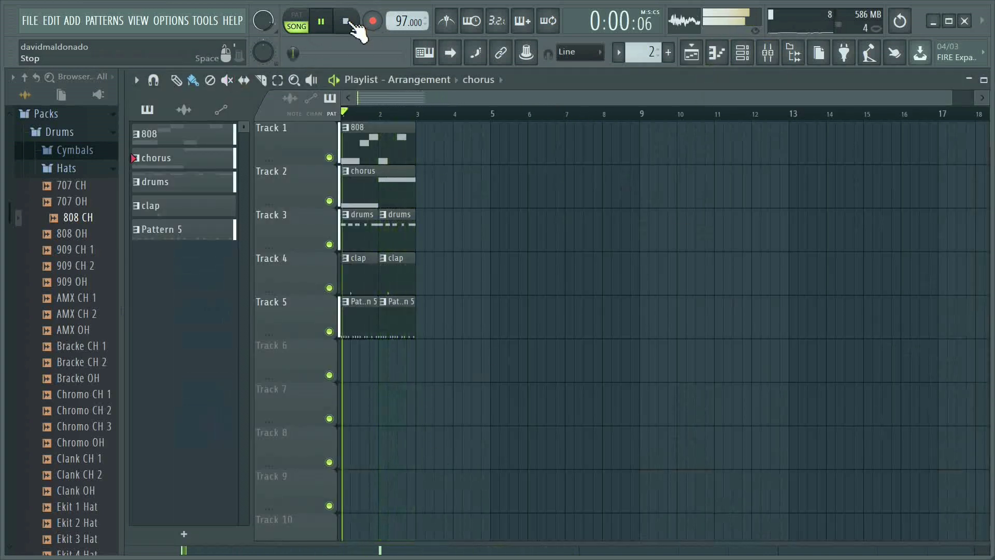
left_click(346, 20)
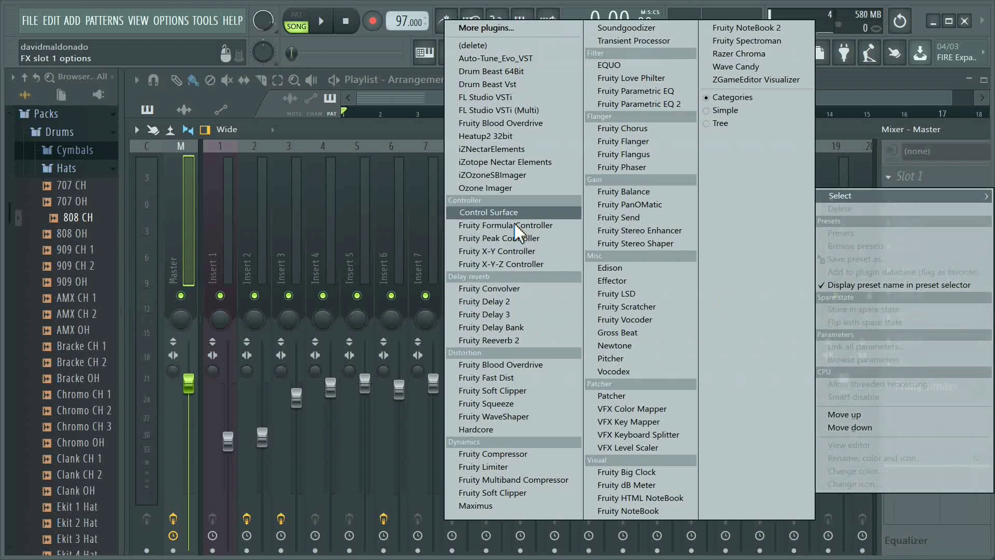
Step: Put Fruity Compressor on the Master's first slot and play the beat from the start
left_click(492, 453)
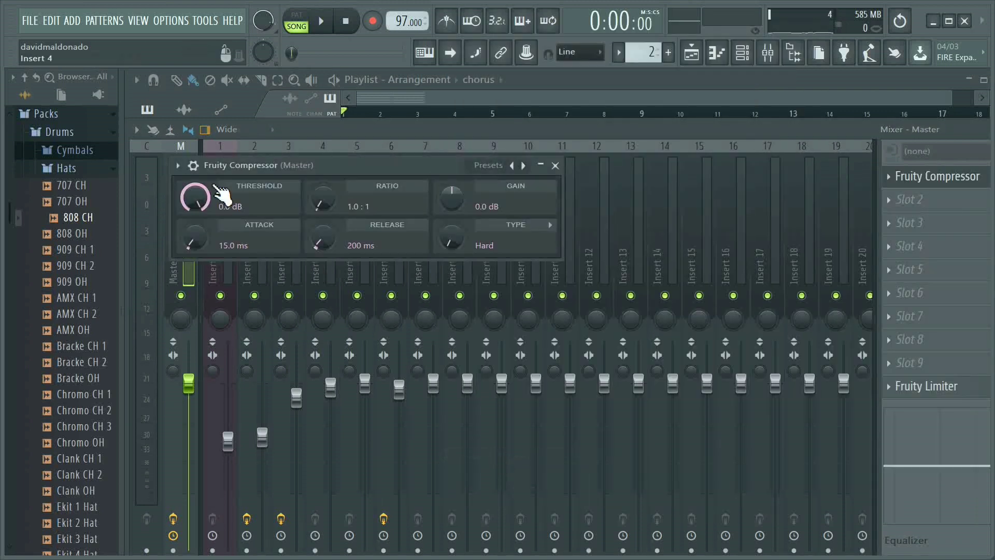
left_click(178, 165)
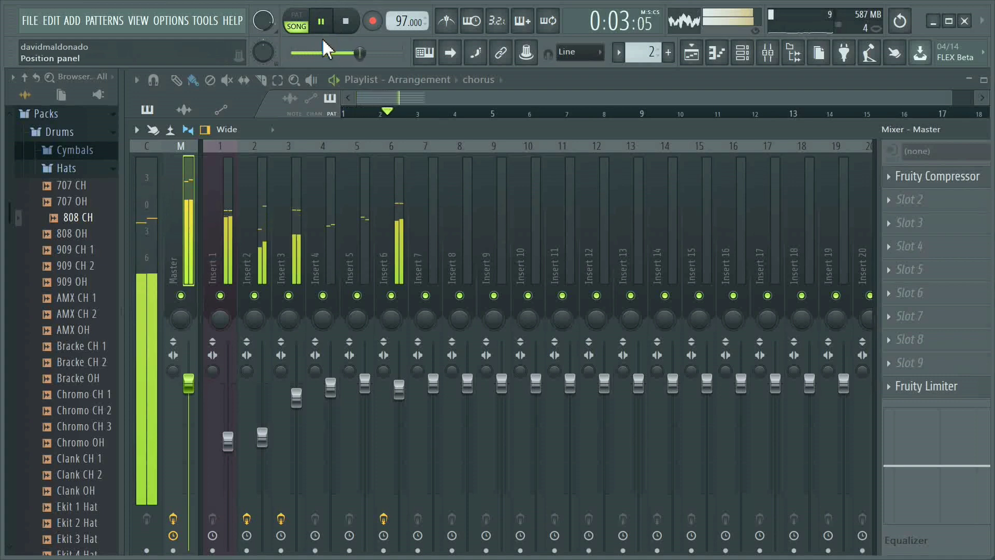
left_click(345, 21)
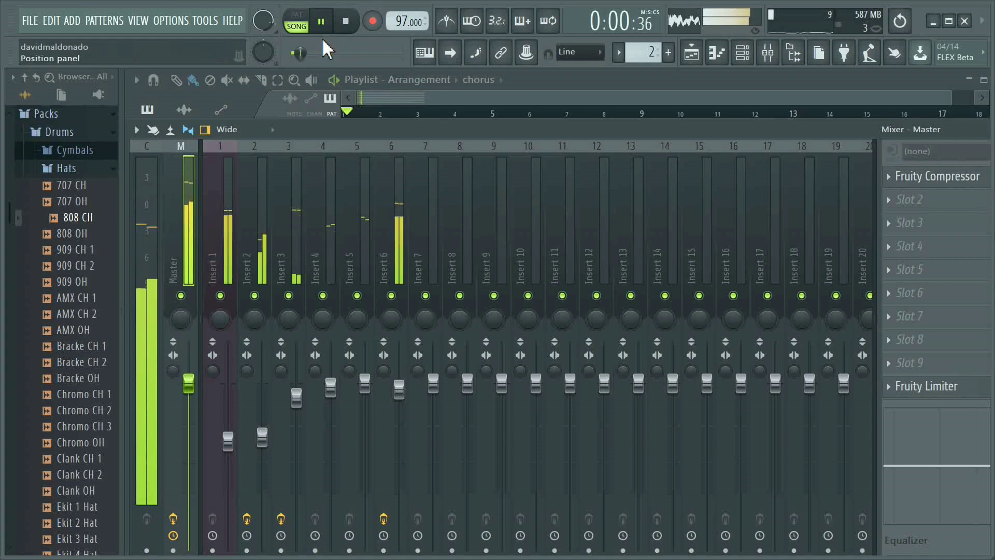